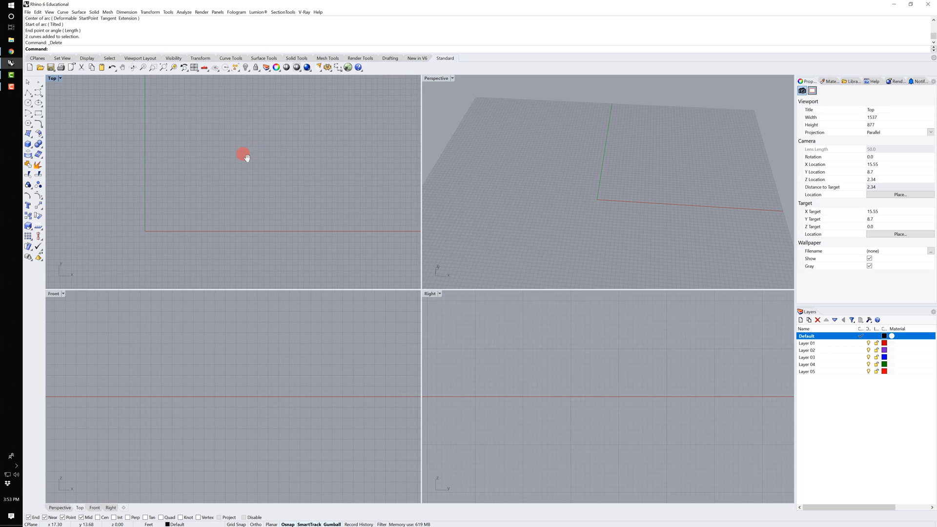
Draw the closed stepped polyline from 0,0 using typed lengths such as 15 and picked corners
text(Polygon)
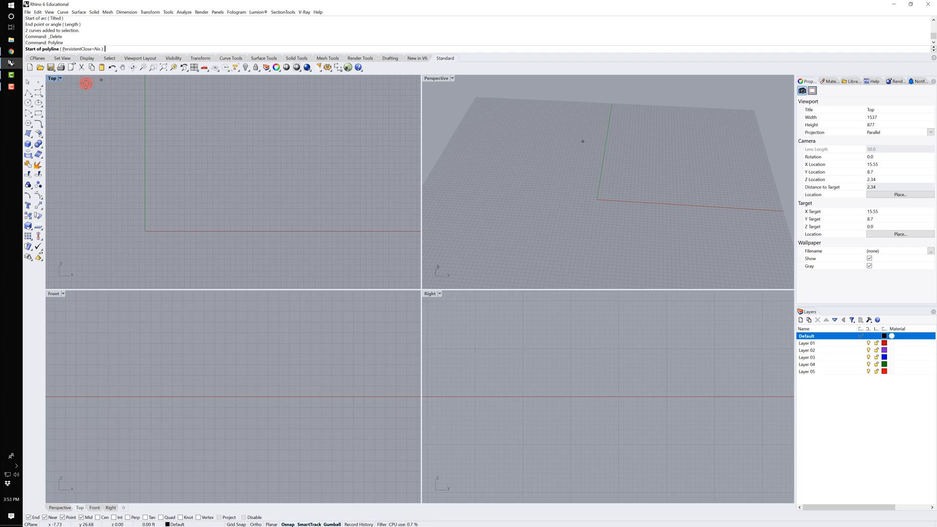
mouse_move(172, 174)
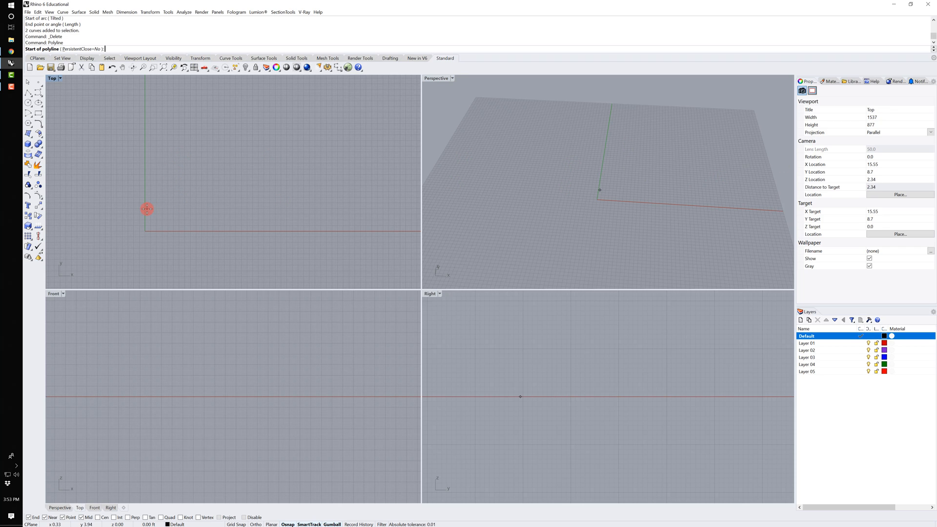
mouse_move(161, 224)
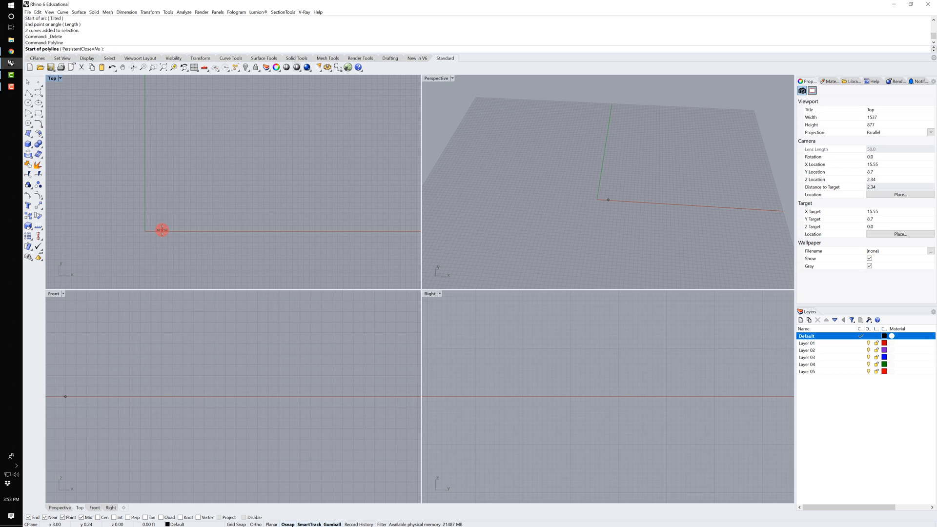
text(0,0,0)
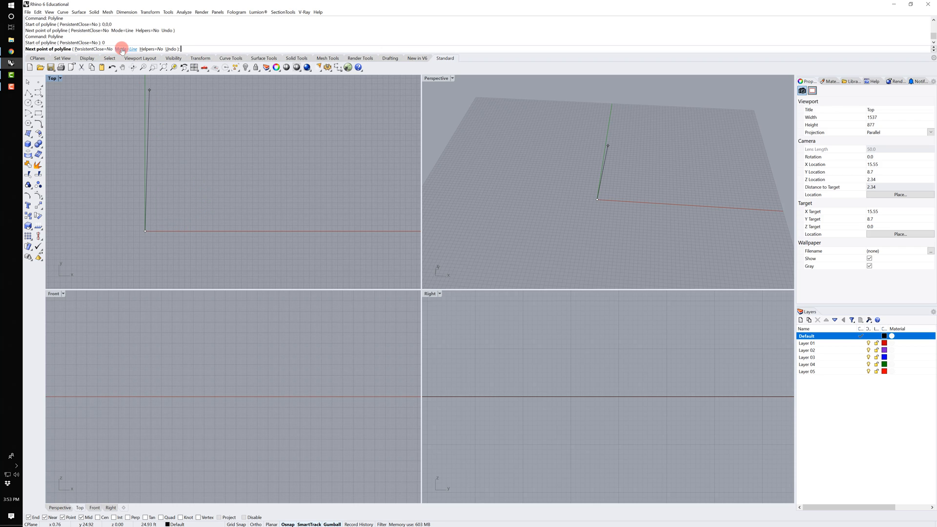
click(220, 203)
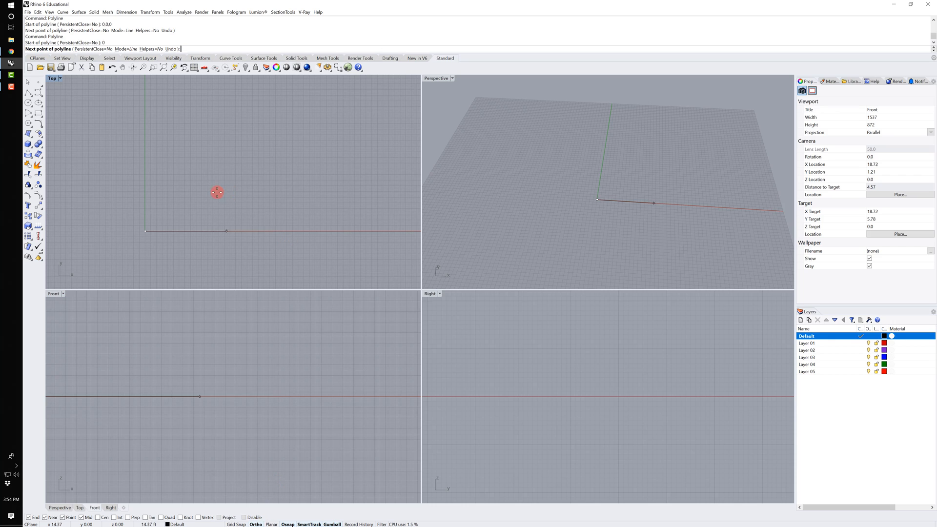
text(15')
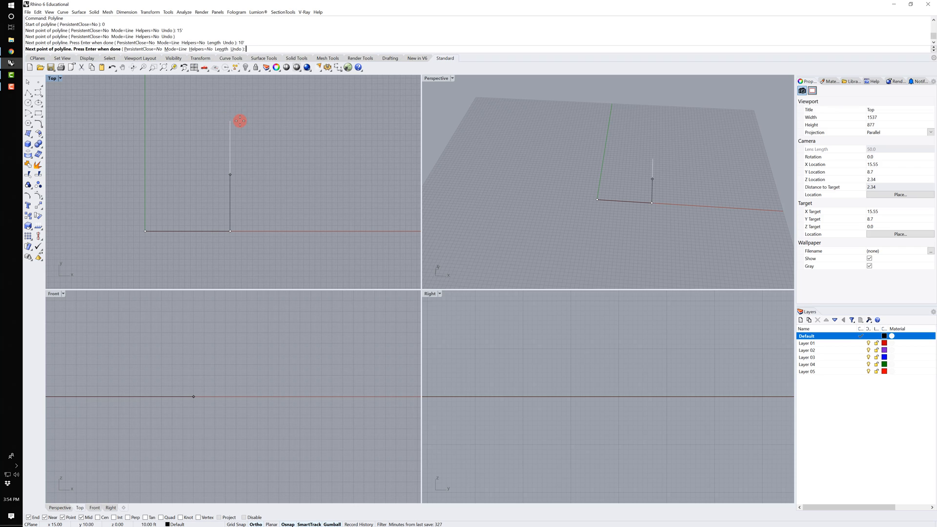
click(166, 166)
text(10)
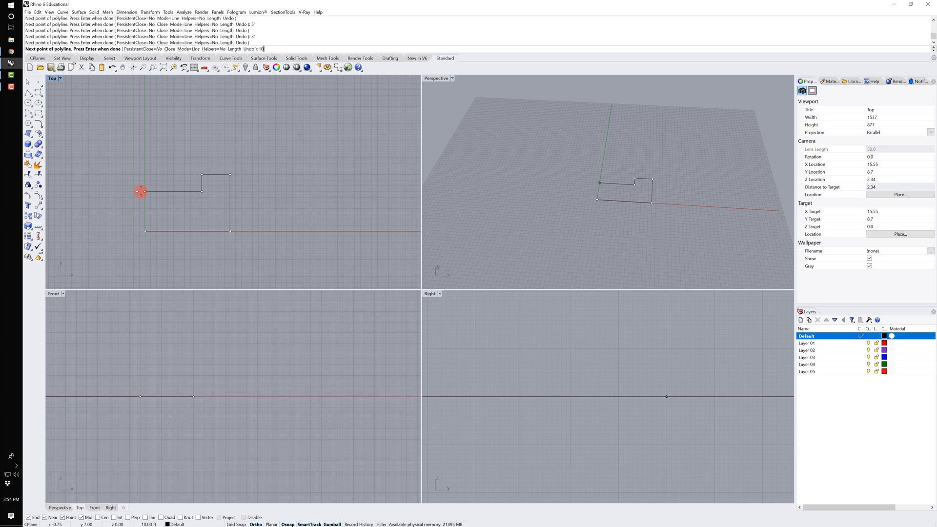
click(151, 232)
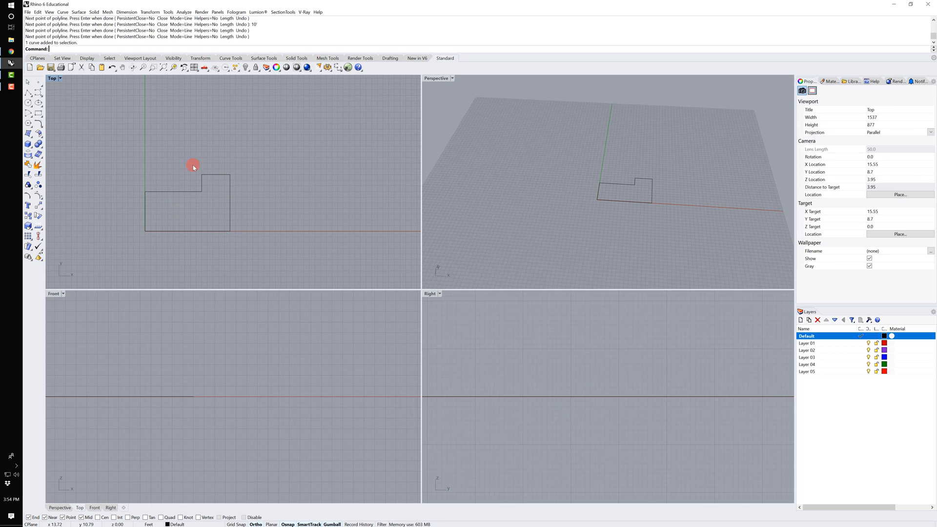
mouse_move(216, 178)
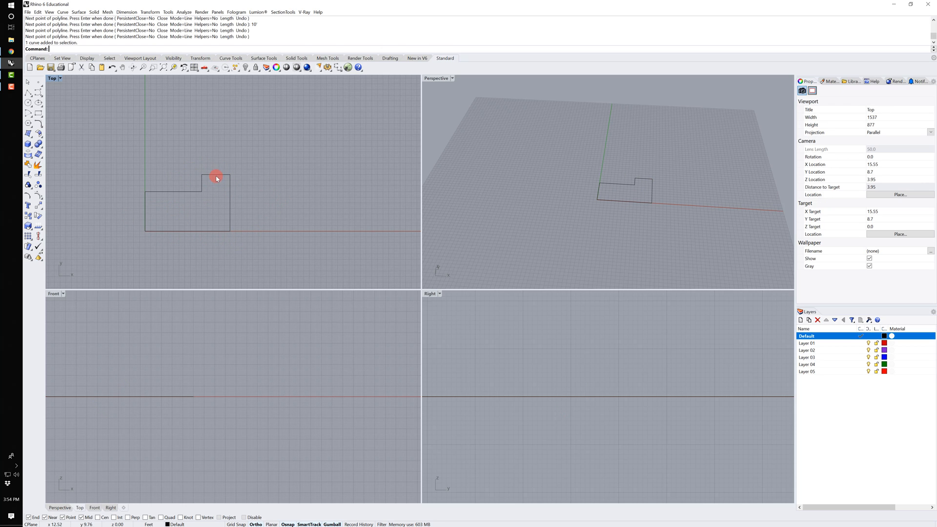
Select the outline and drag its top-right corner outward, entering 90, to slant the right side
click(217, 178)
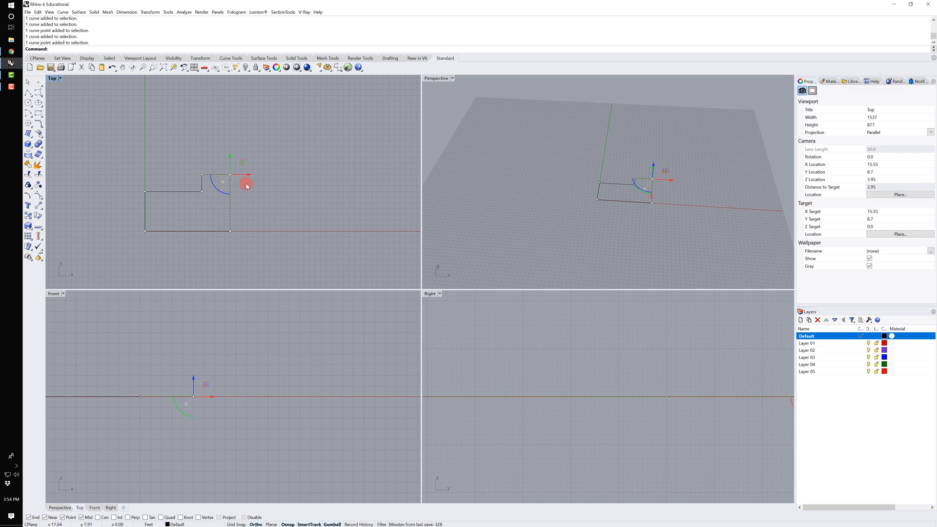
drag(246, 184, 256, 163)
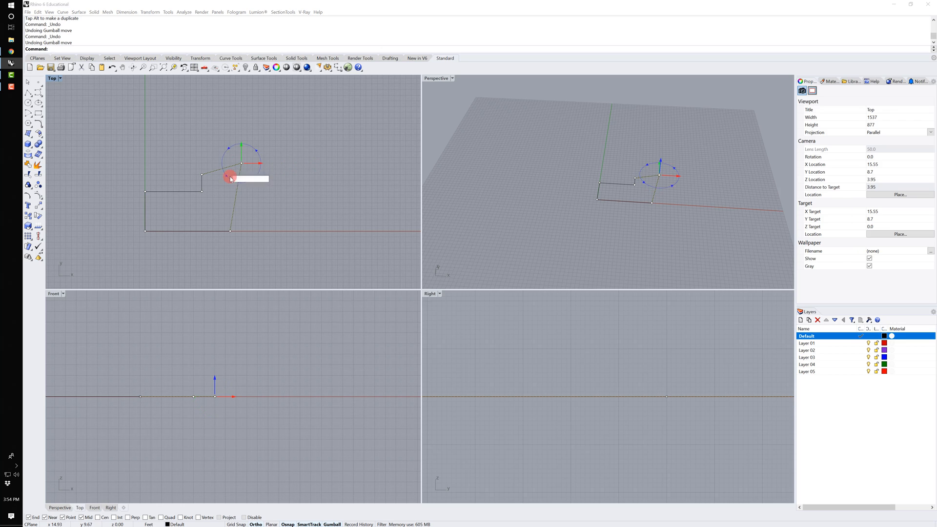
text(90)
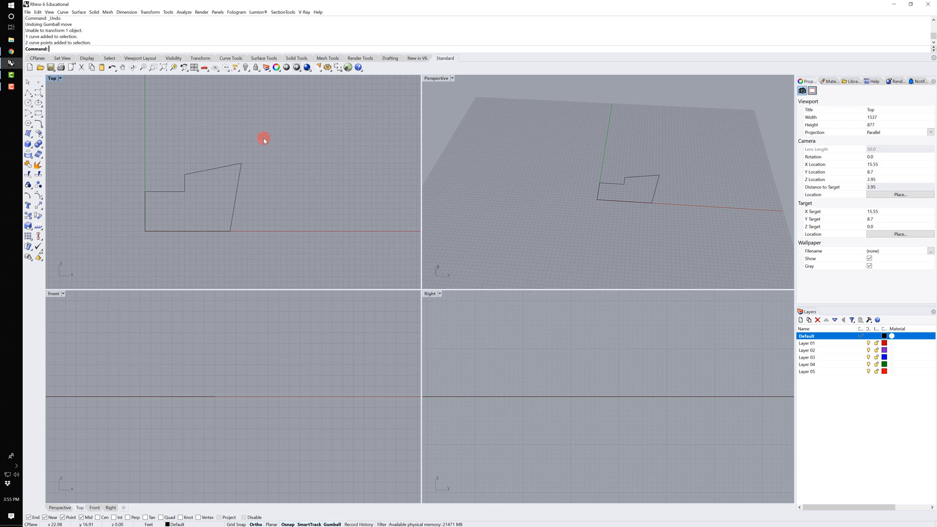
Delete the outline and draw a 5-sided polygon centred on the origin
key(Delete)
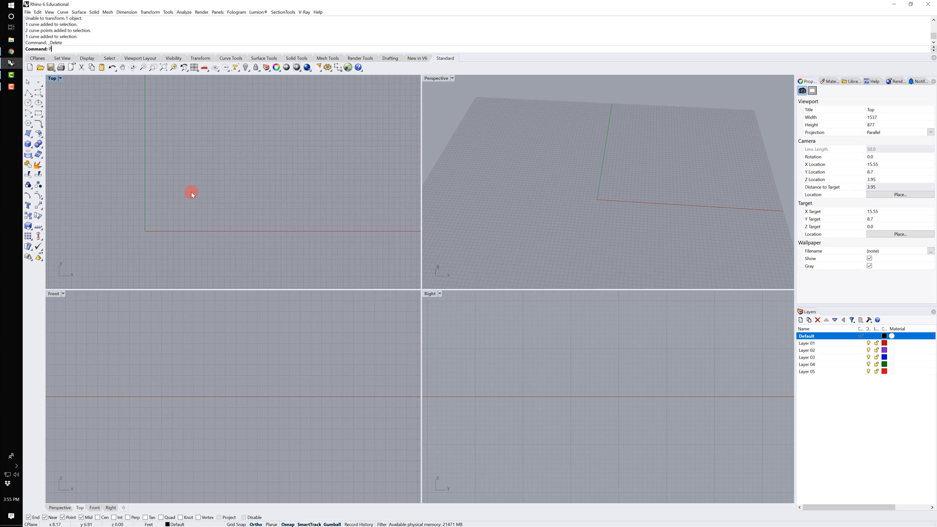
text(Polygon)
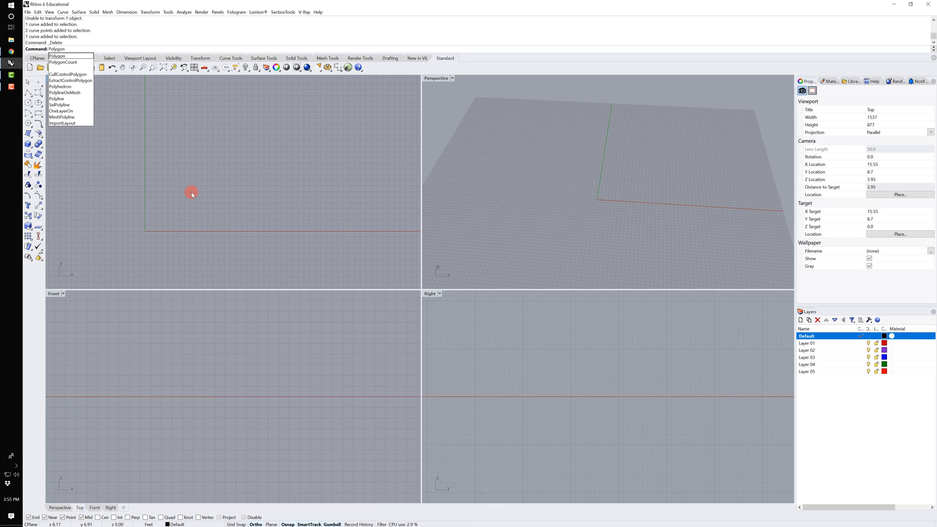
click(57, 56)
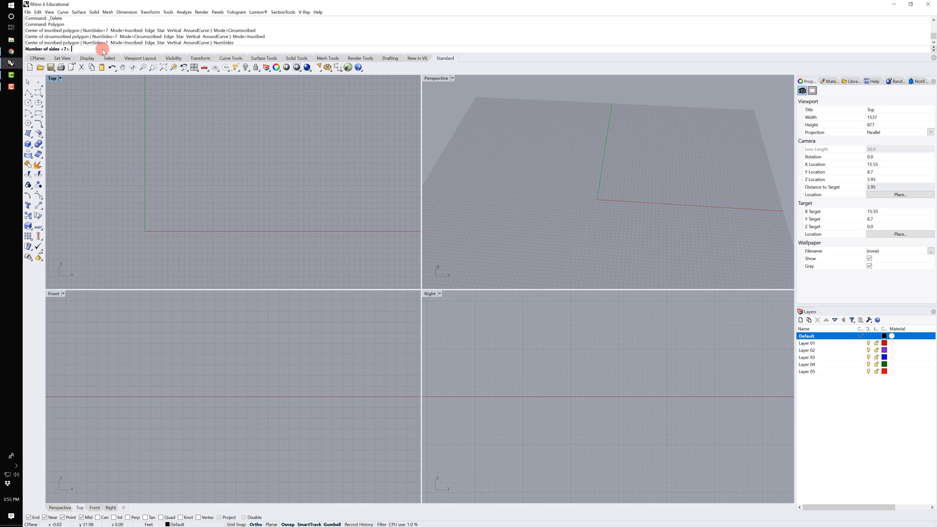
text(5)
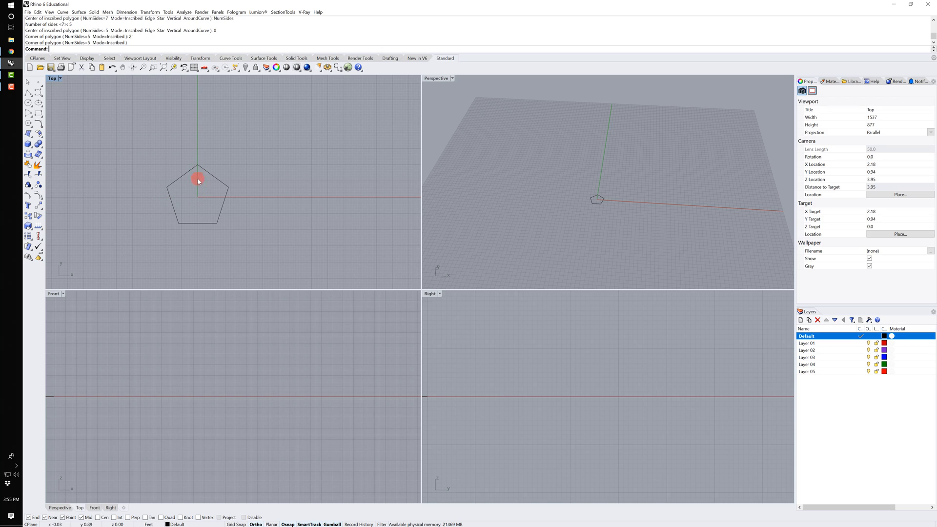
mouse_move(198, 197)
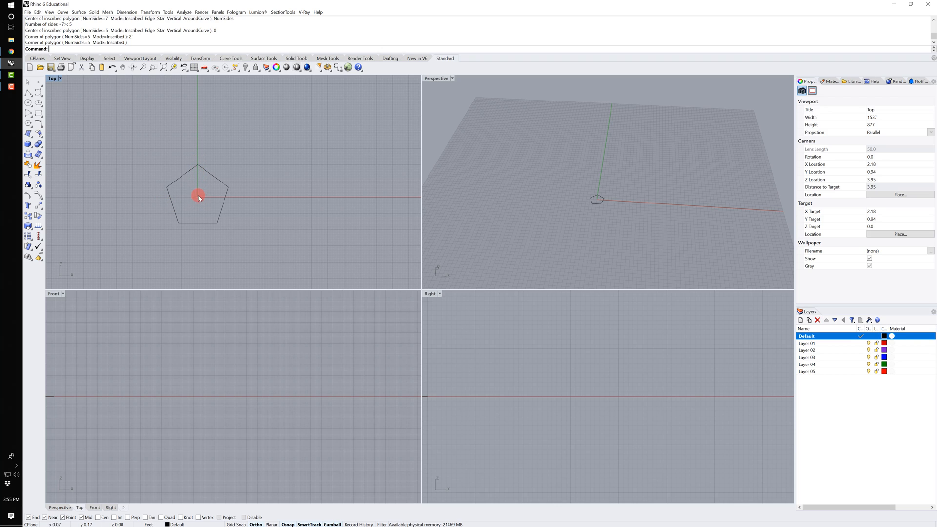
mouse_move(198, 166)
text(Polygon)
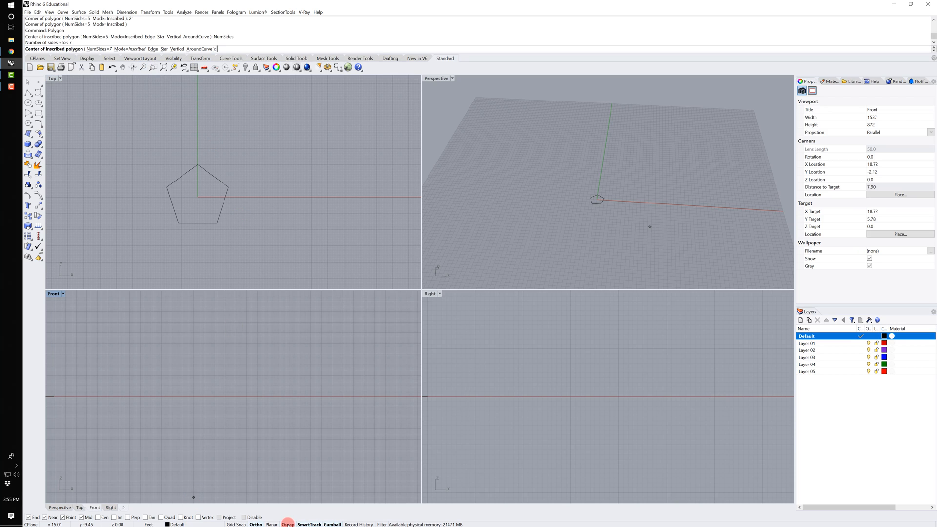
Toggle object snapping to centre the 7-sided polygon on the pentagon's centre
click(100, 518)
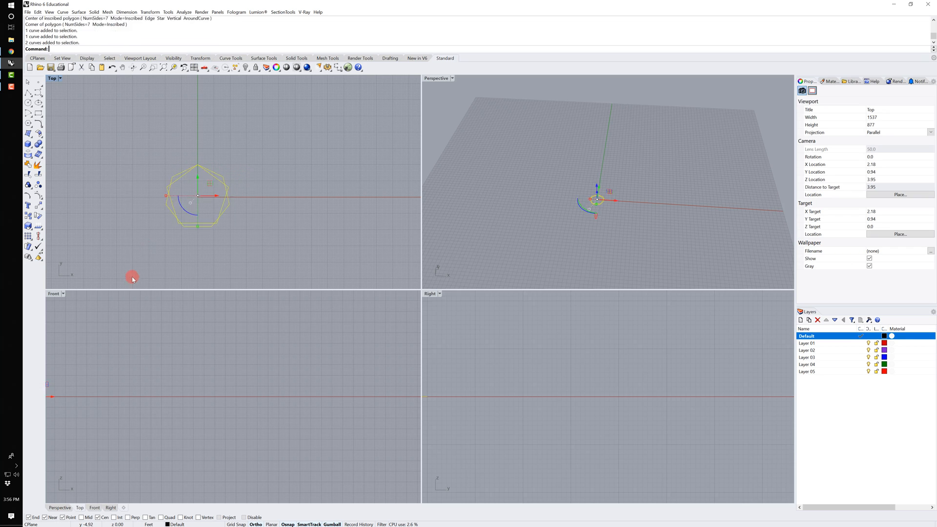
Delete both polygons, draw a rectangle at the origin and a second taller one beside it
key(Delete)
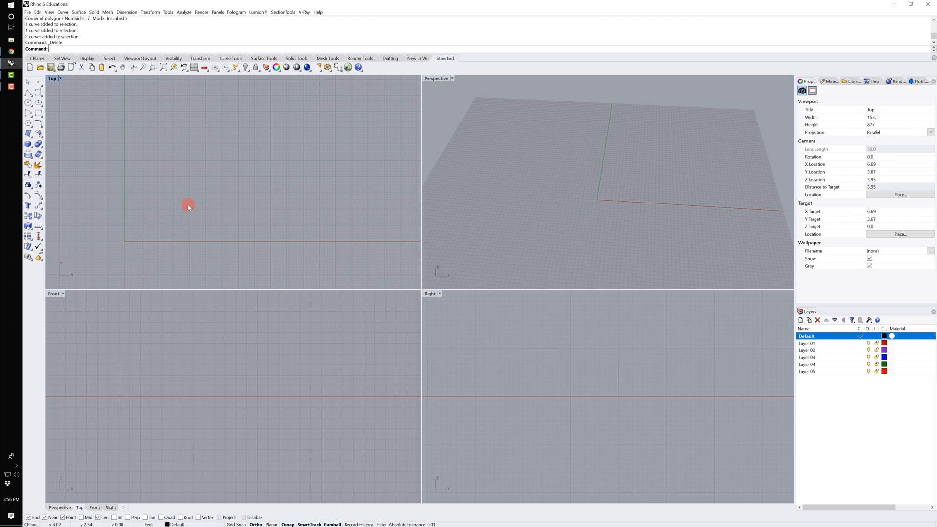
mouse_move(222, 198)
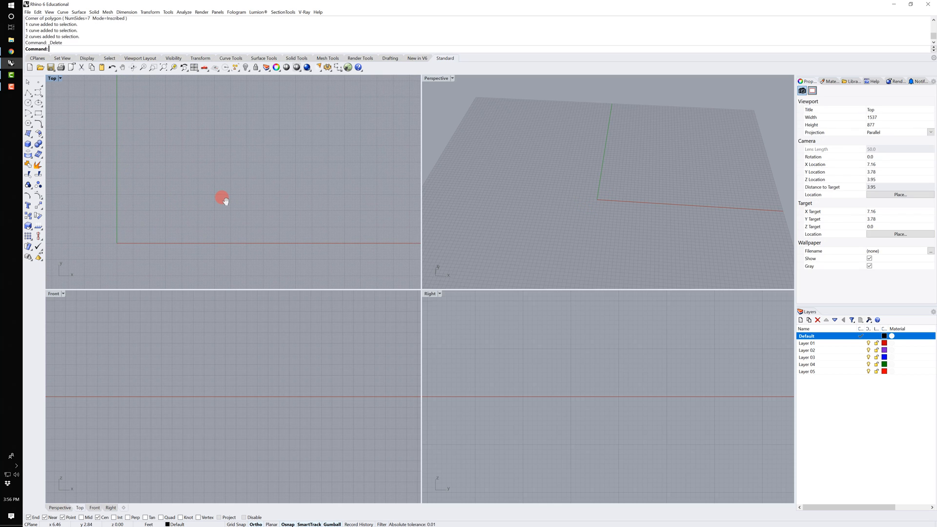
text(_Rectangle)
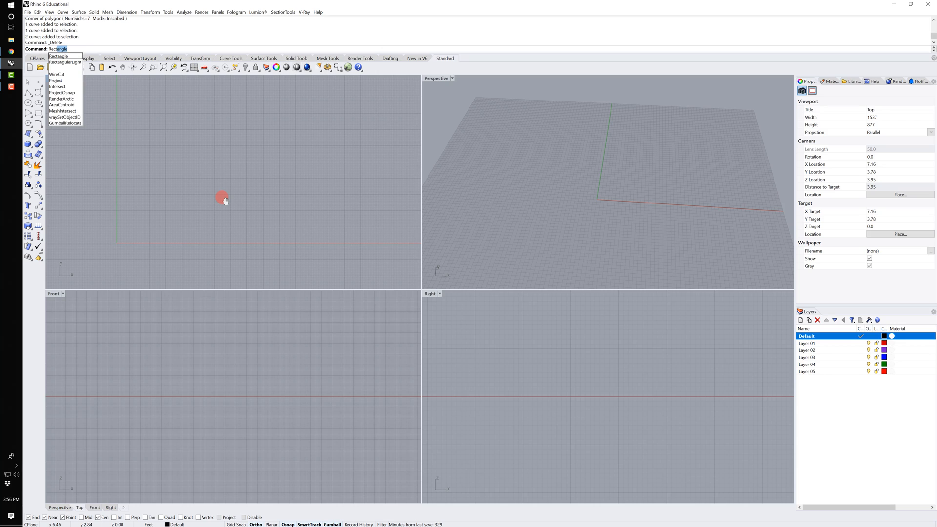
click(58, 55)
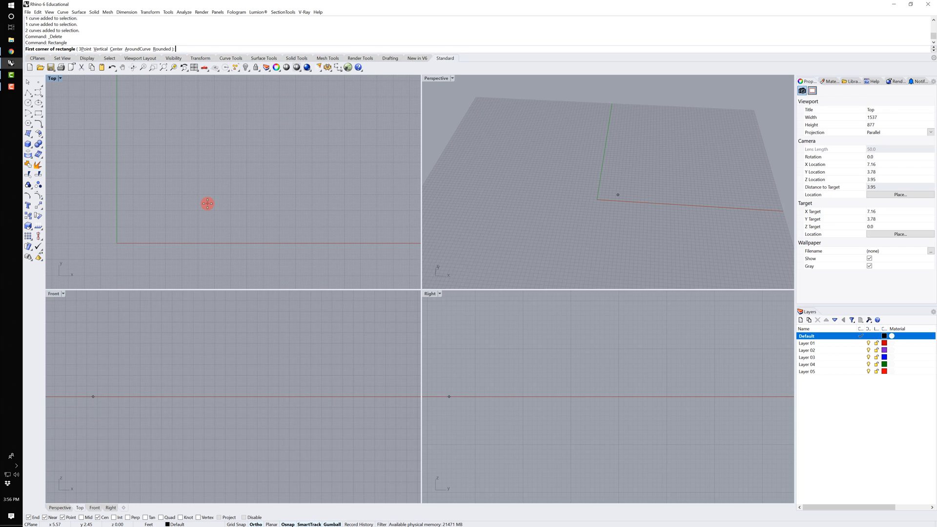
click(207, 203)
text(0)
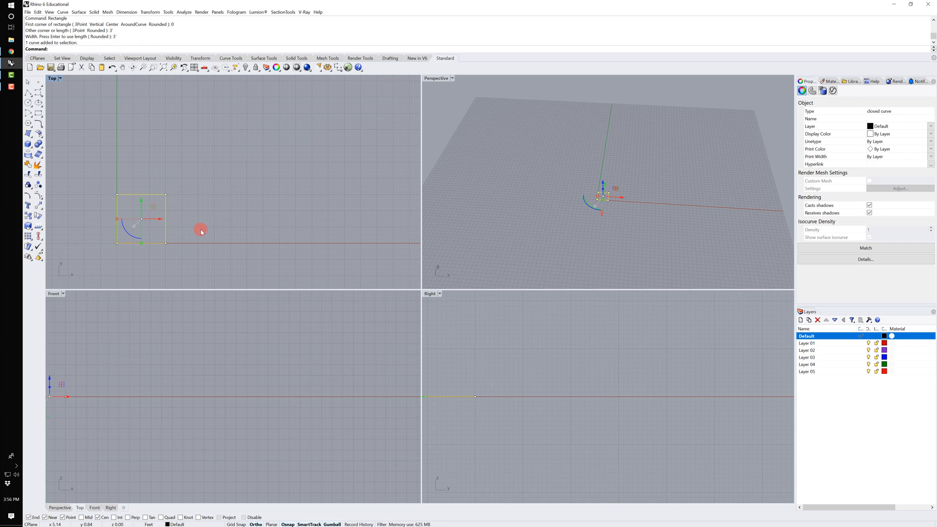
mouse_move(200, 198)
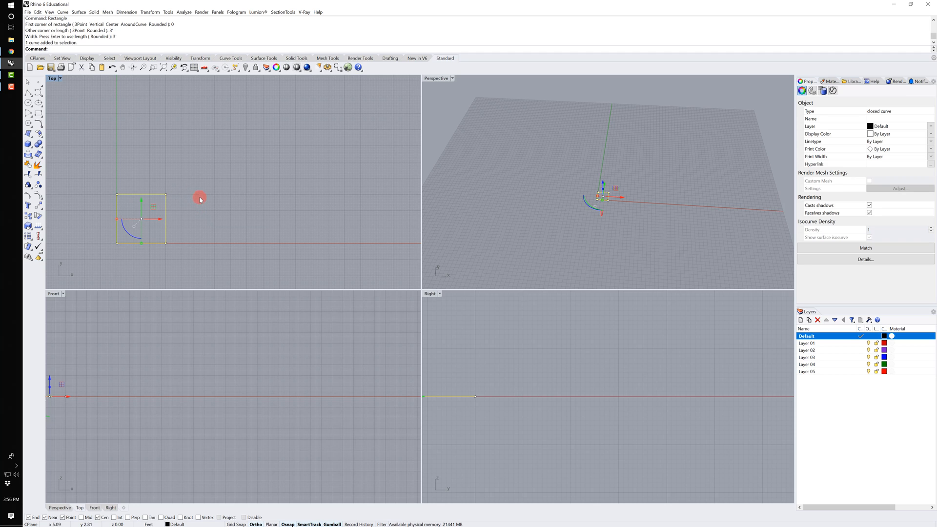
click(206, 282)
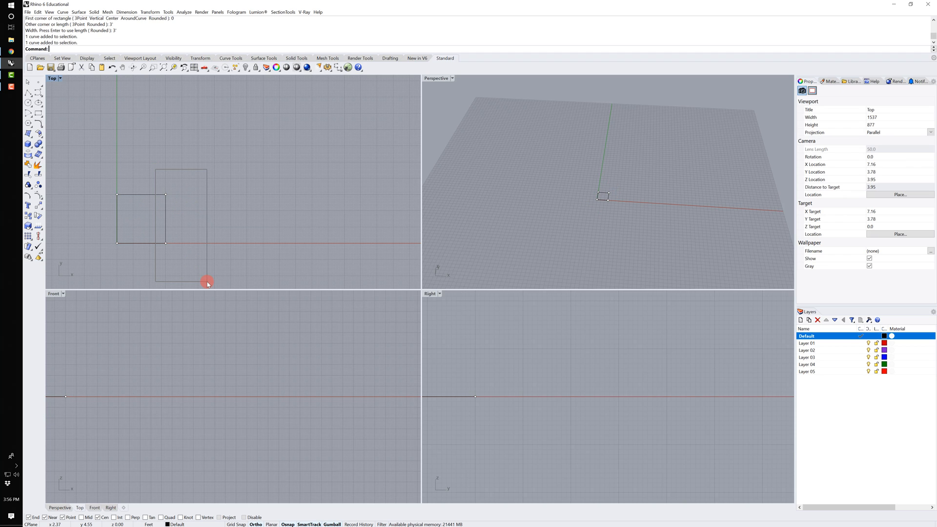
click(166, 196)
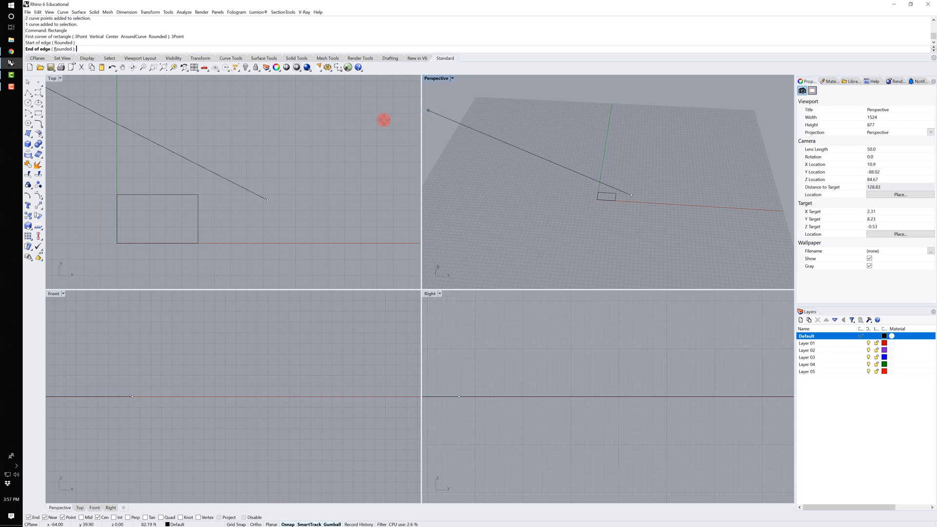
Set the end of the tilted 3-point rectangle's first edge up and to the right
click(351, 126)
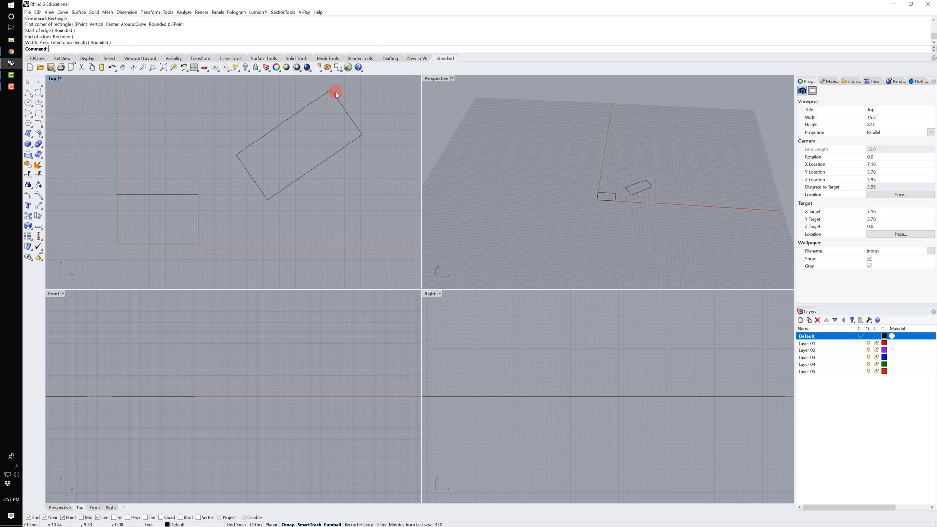
mouse_move(206, 174)
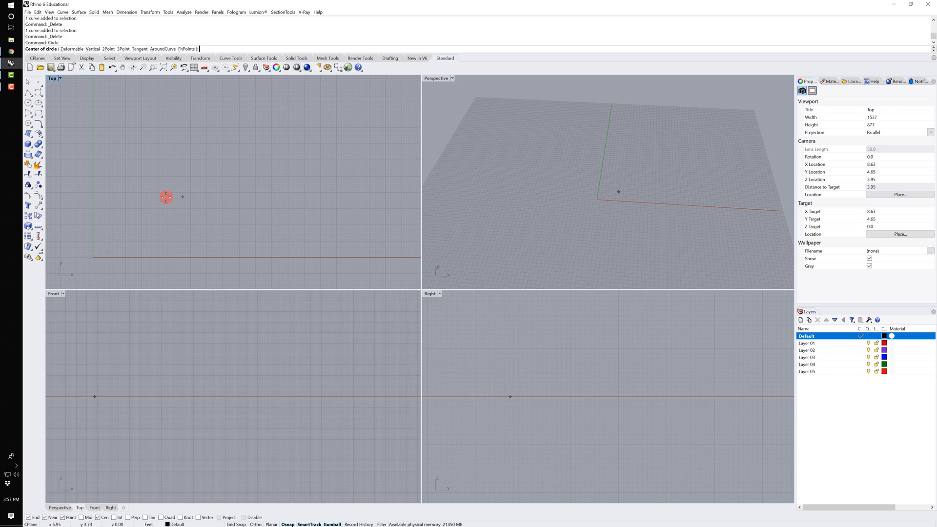
mouse_move(161, 82)
text(2)
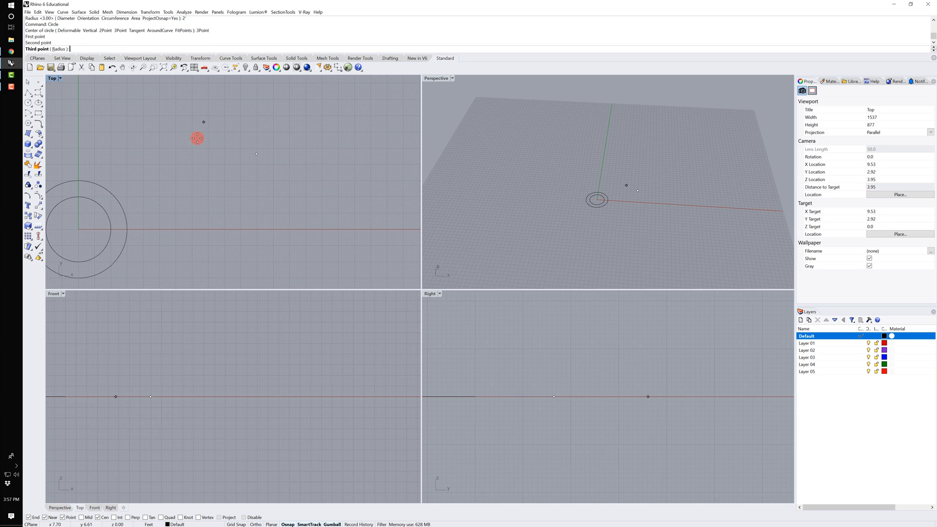
Finish the three-point circle above the concentric ones, then delete the selected circle
click(172, 147)
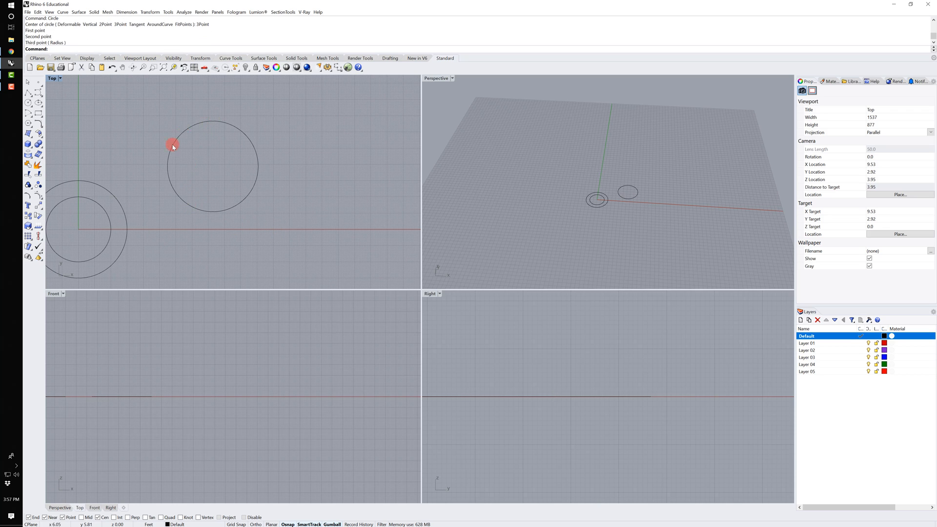
mouse_move(242, 119)
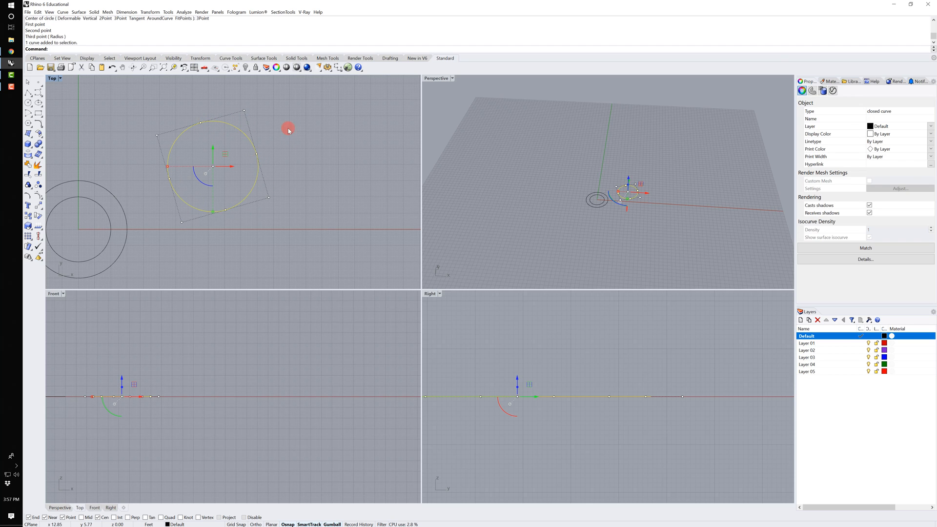
key(Delete)
text(Ellipse)
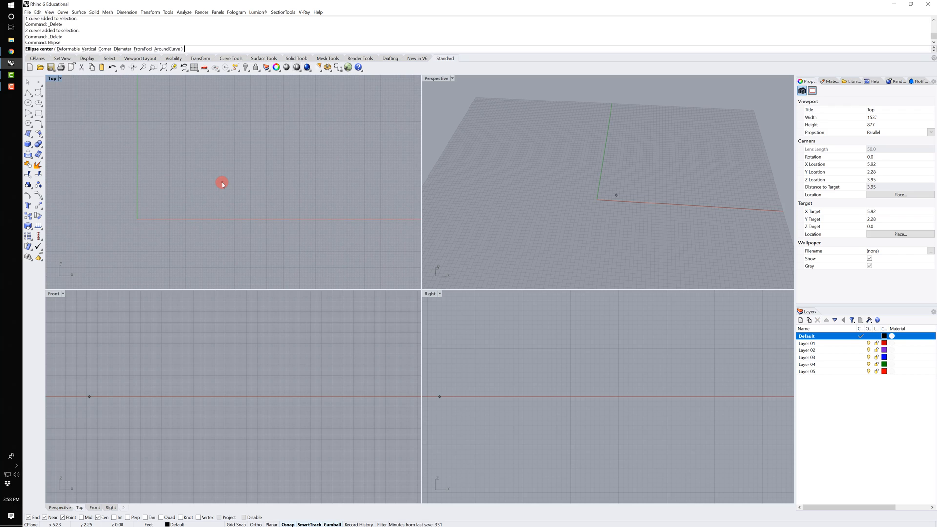
mouse_move(176, 158)
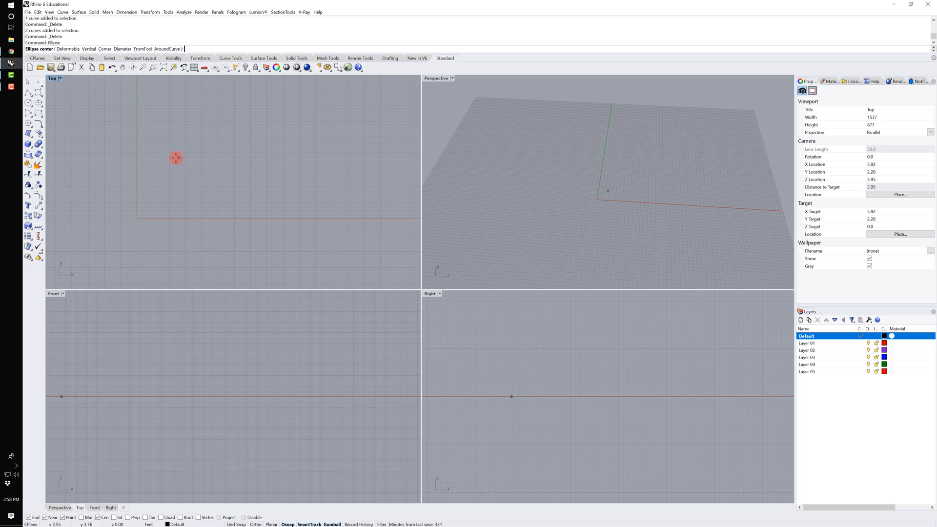
Draw two centre-and-axes ellipses and a third tilted ellipse from its two foci
click(325, 172)
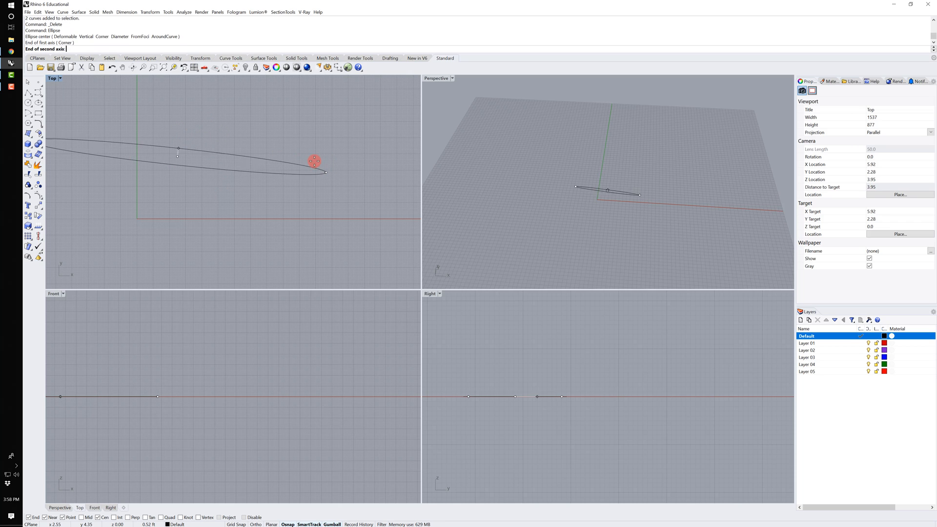
click(232, 108)
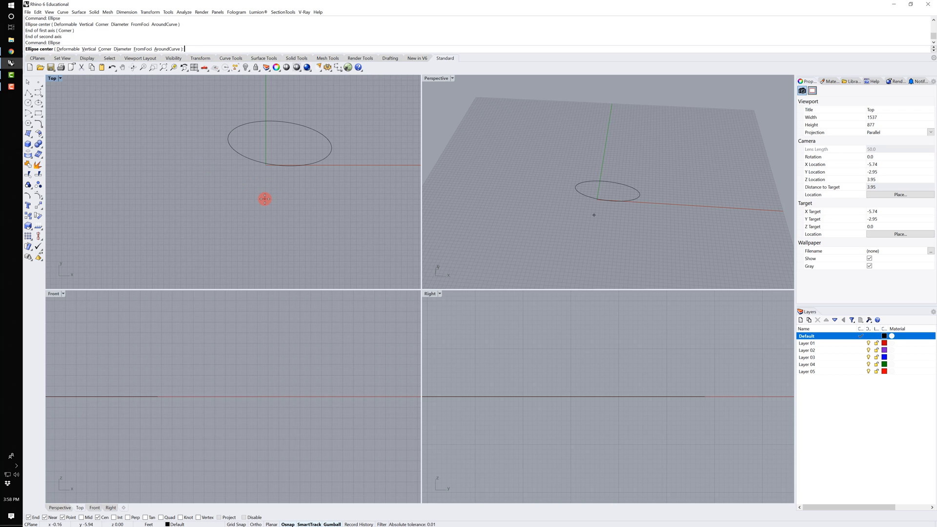
click(265, 198)
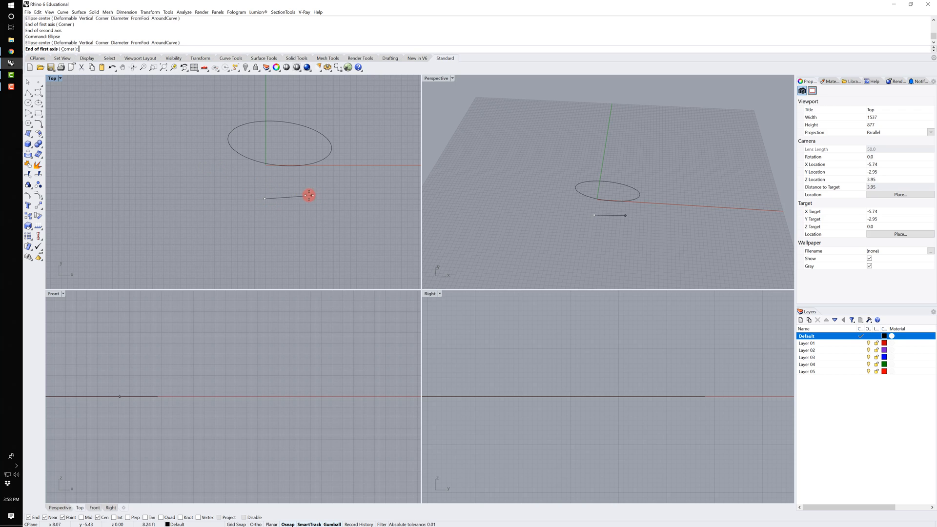
click(315, 198)
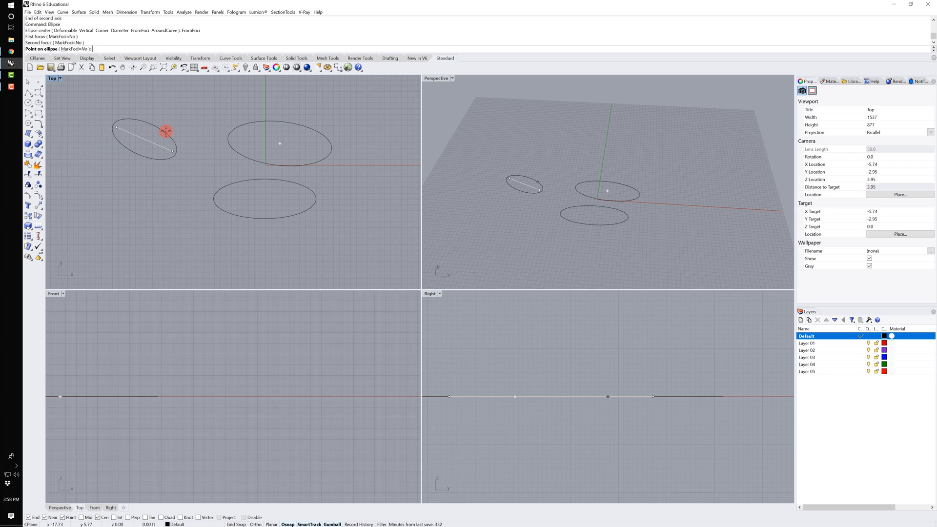
click(191, 107)
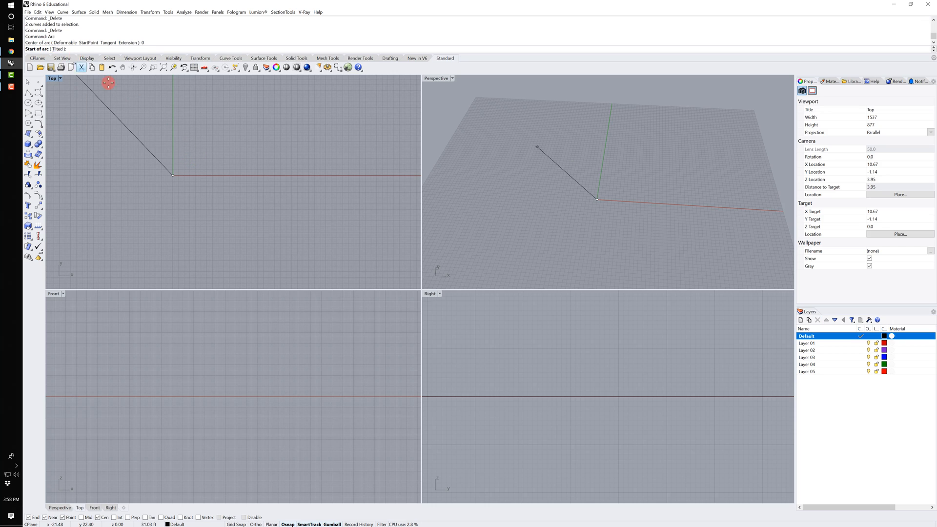
Draw an arc centred at the origin, dimension its radius of about 16.41, then delete it
click(234, 84)
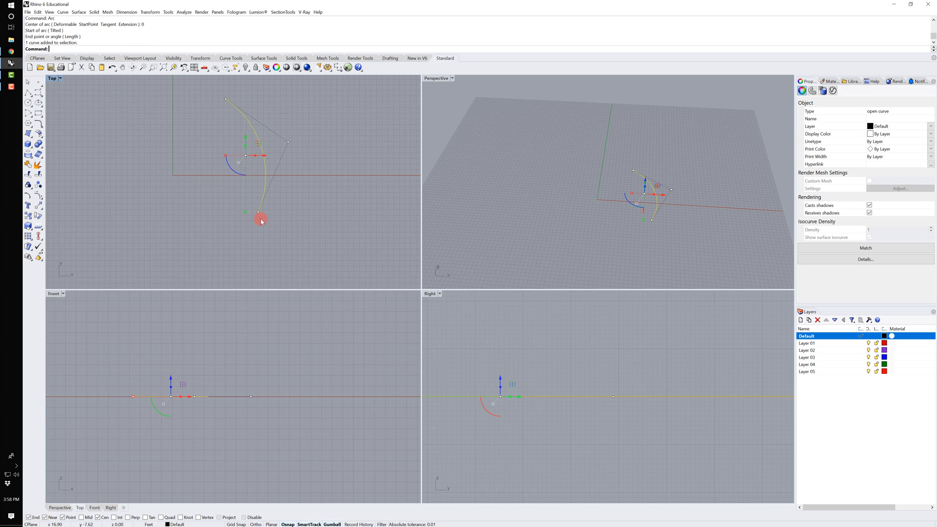
drag(259, 219, 268, 164)
text(DimRadius)
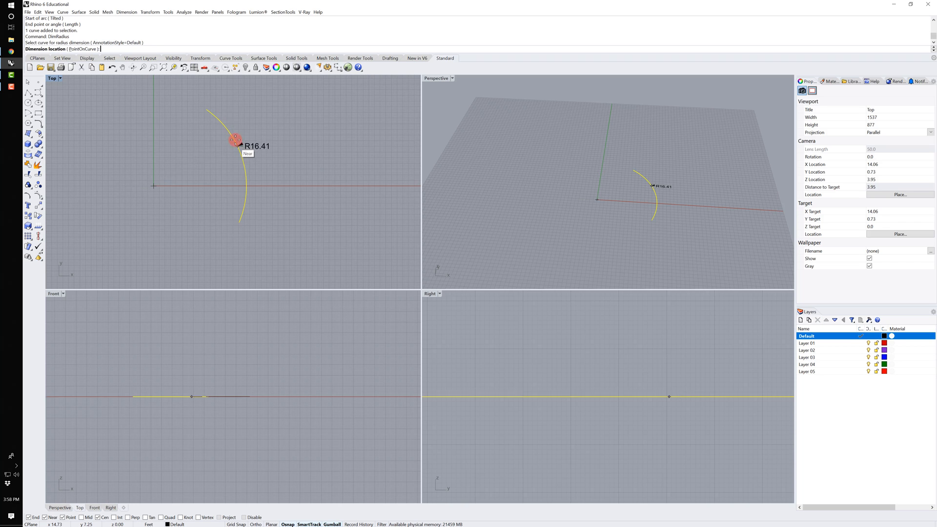
click(301, 201)
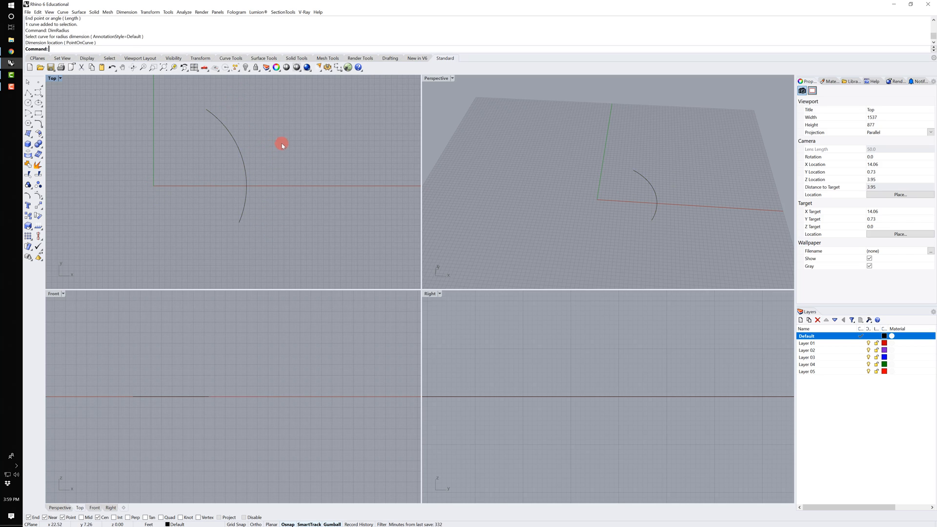
key(Delete)
text(Curve)
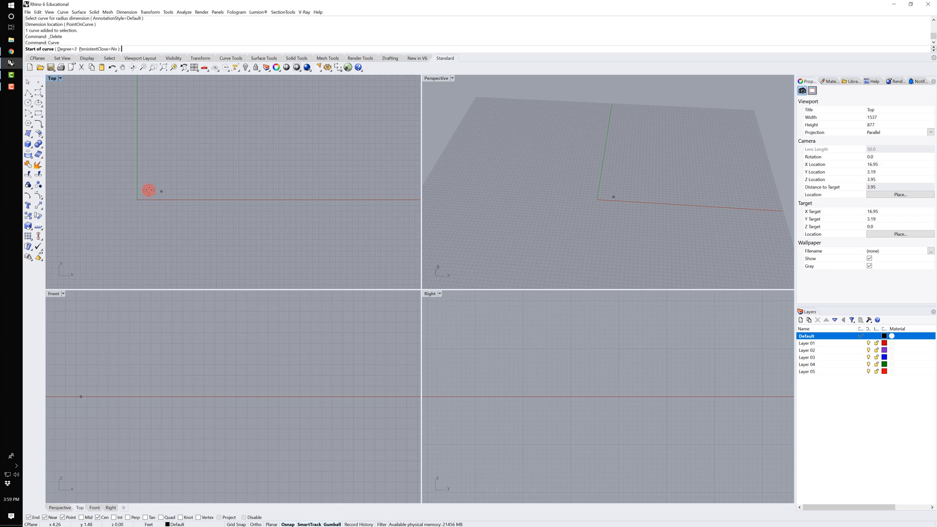
Start the wavy control-point curve near the origin
click(352, 123)
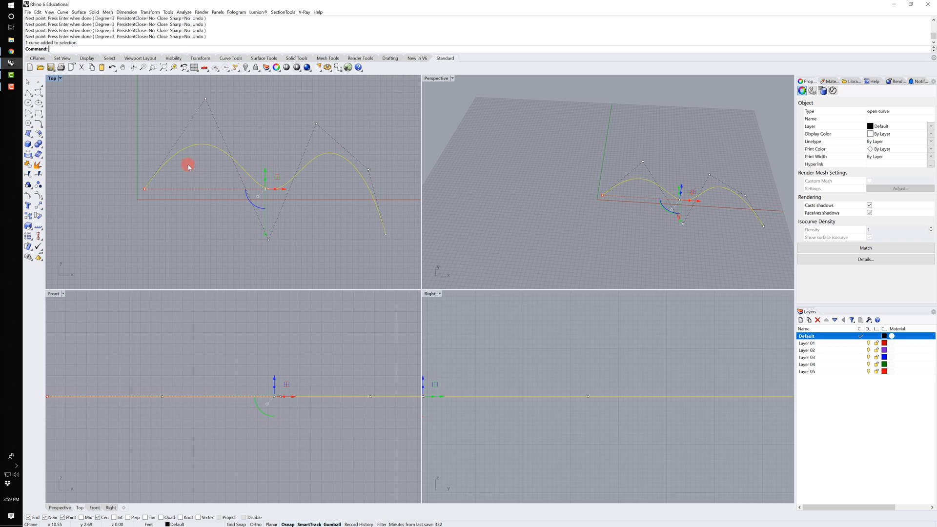
mouse_move(161, 178)
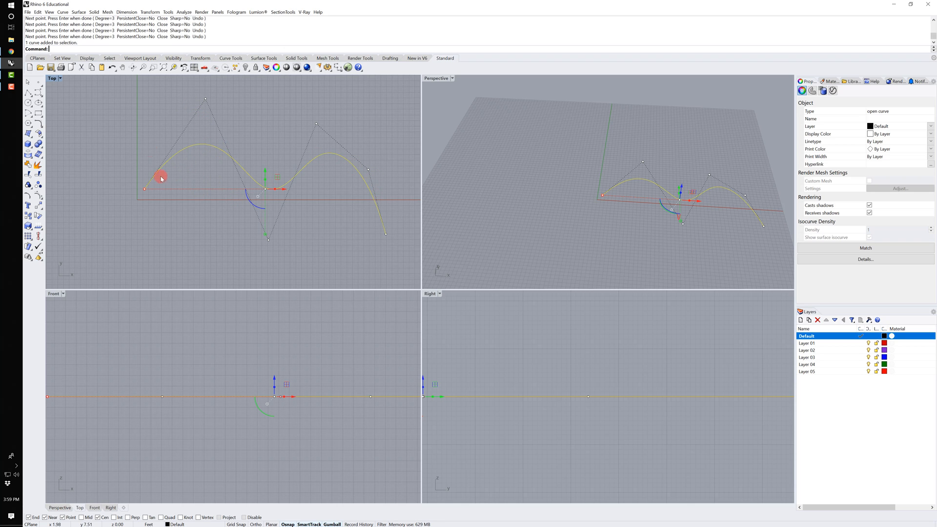
mouse_move(237, 218)
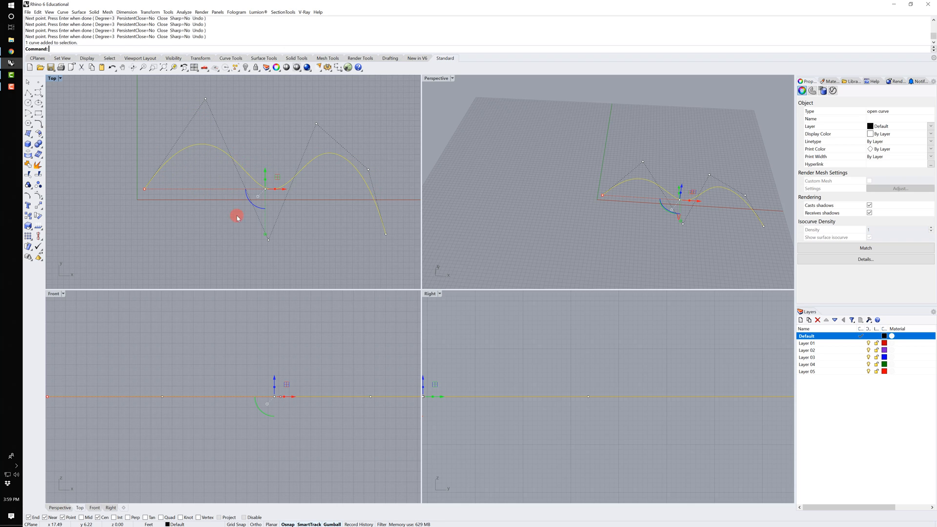
mouse_move(211, 155)
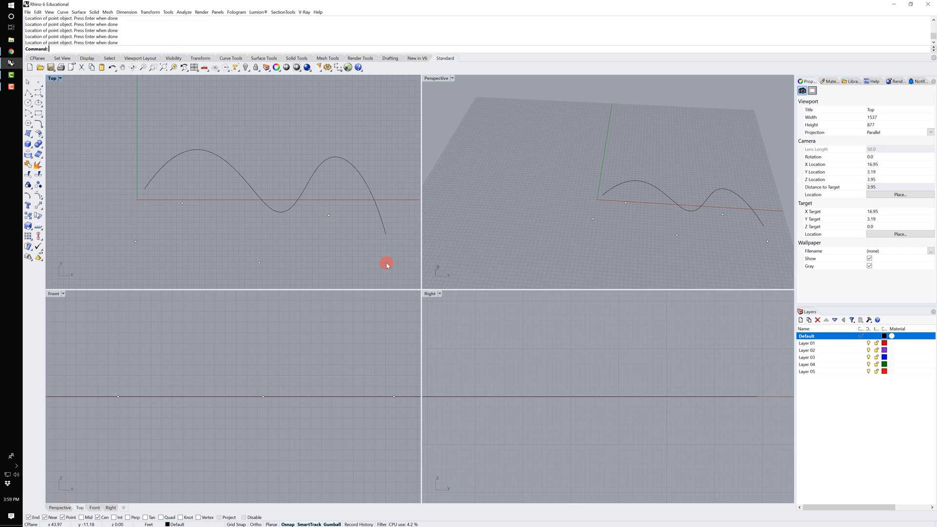
Place control points below and to the right to shape a gentle wave, ending at the curve's right end
click(377, 203)
text(Curve)
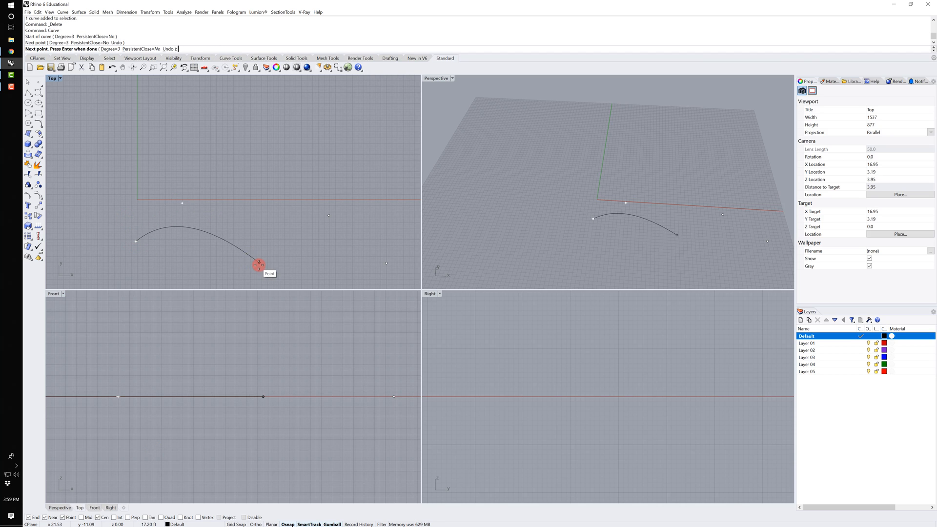
click(387, 264)
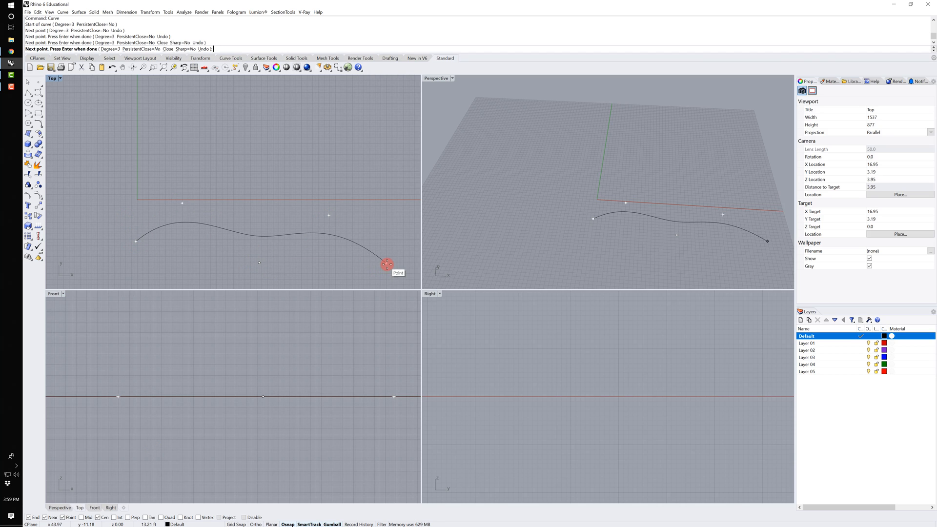
click(328, 222)
text(In)
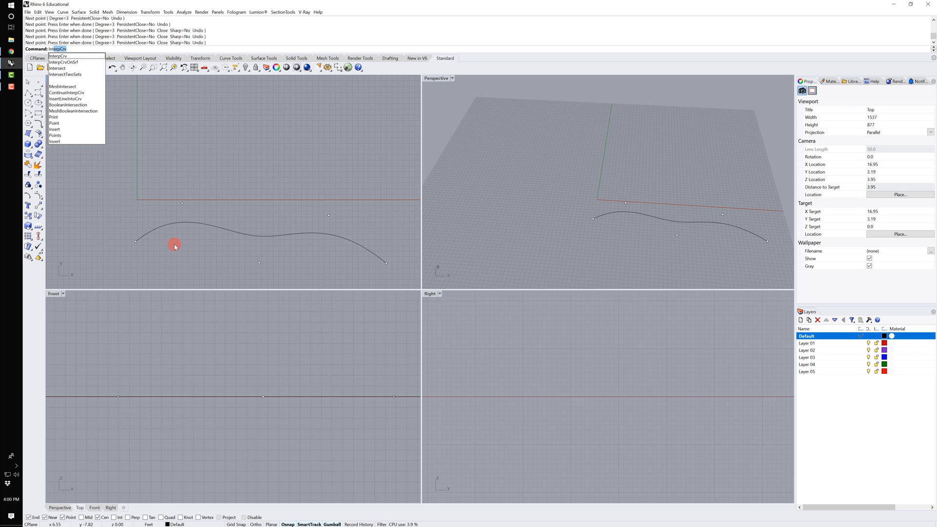
Pass the interpolated curve through the left end point, the upper point and the right point
click(183, 204)
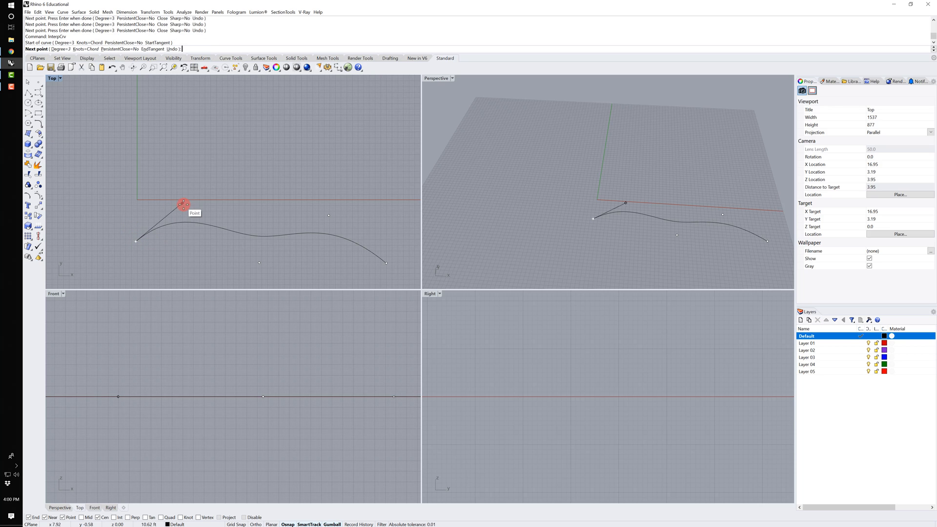
click(330, 216)
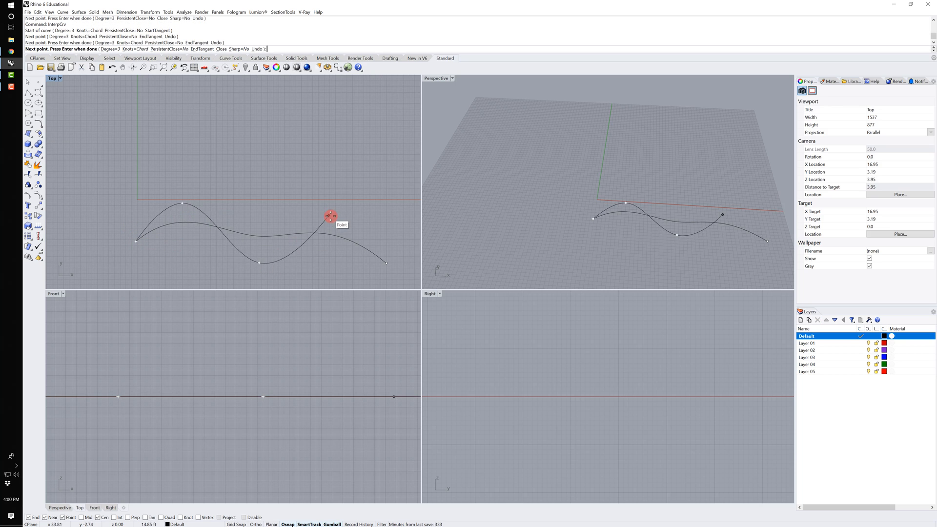
click(386, 265)
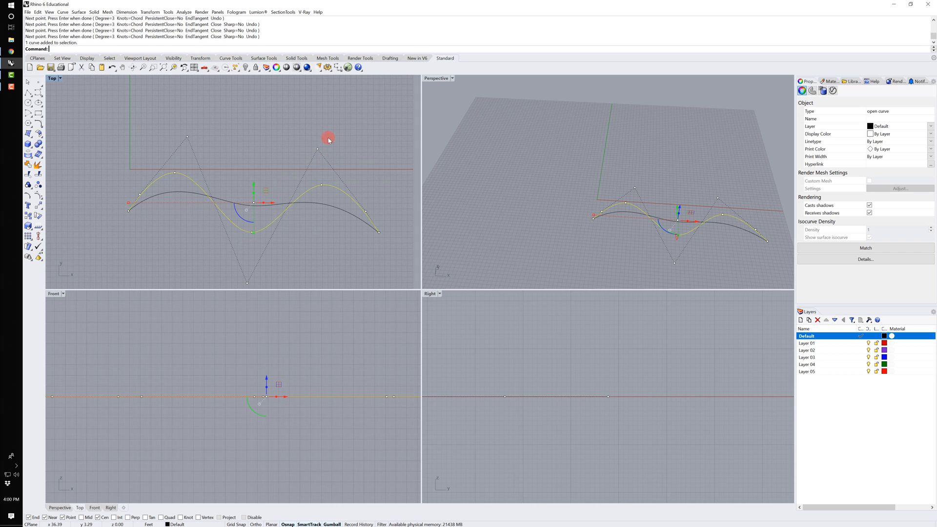
mouse_move(311, 240)
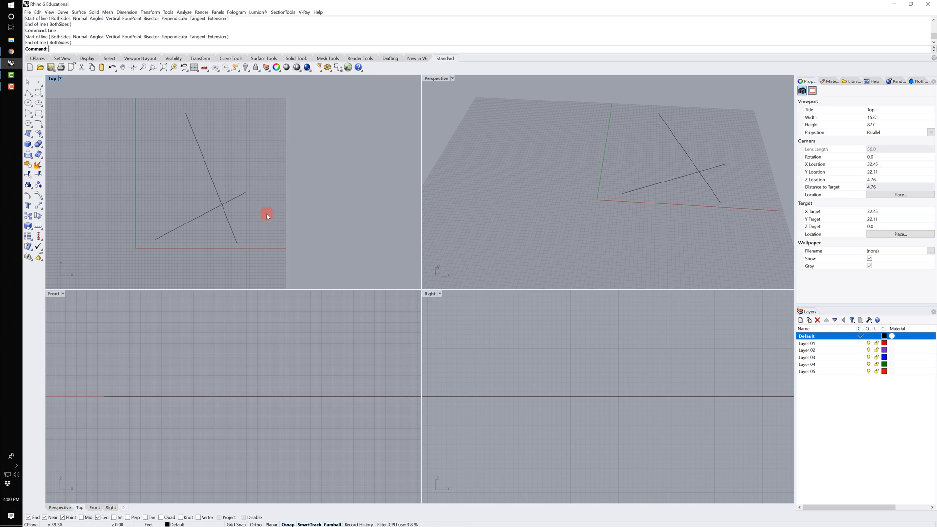
mouse_move(219, 199)
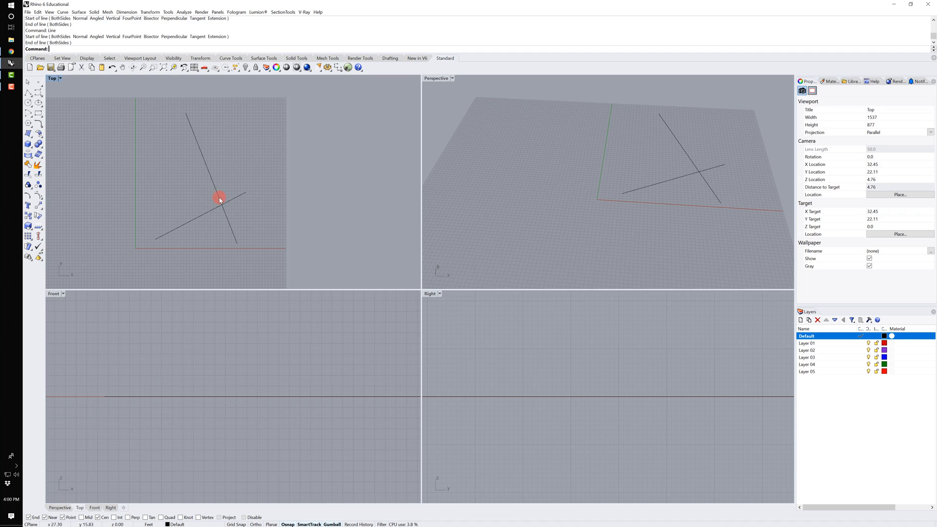
Select the shallower crossing line and start trimming it against the other
click(219, 199)
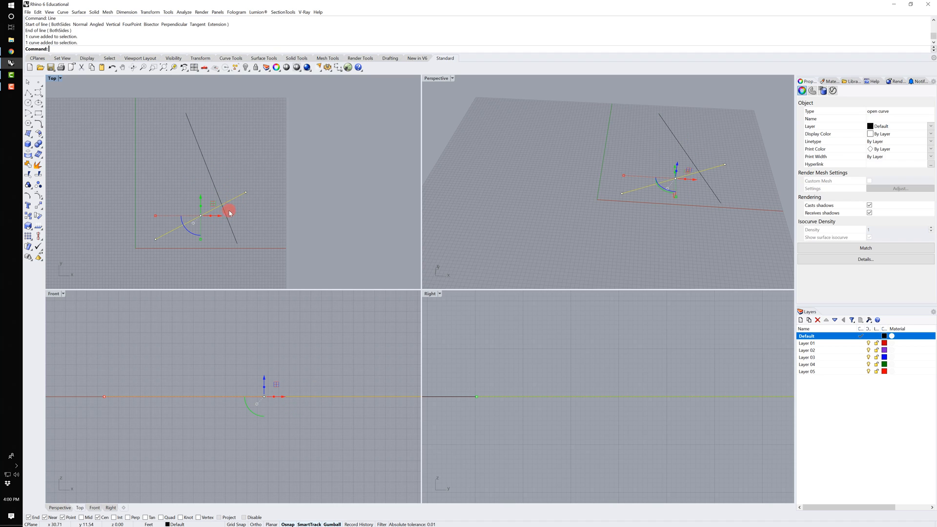
text(TriangulateNonPlanarQuads)
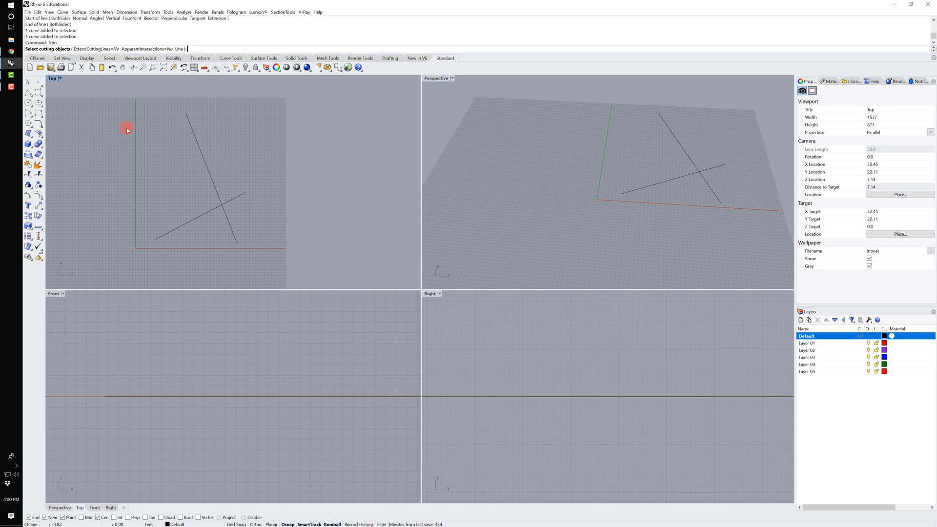
mouse_move(159, 94)
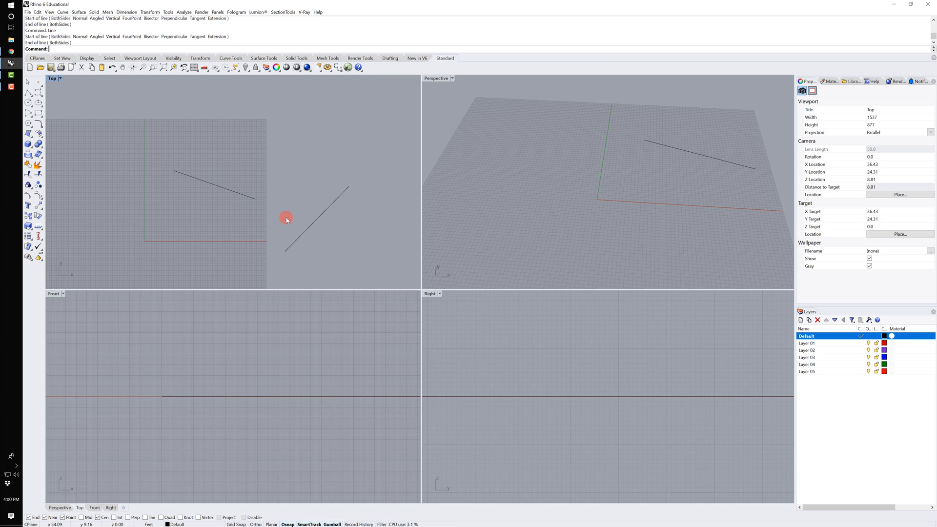
Extend the upper-left line to the right-hand diagonal line used as the boundary
text(Extend)
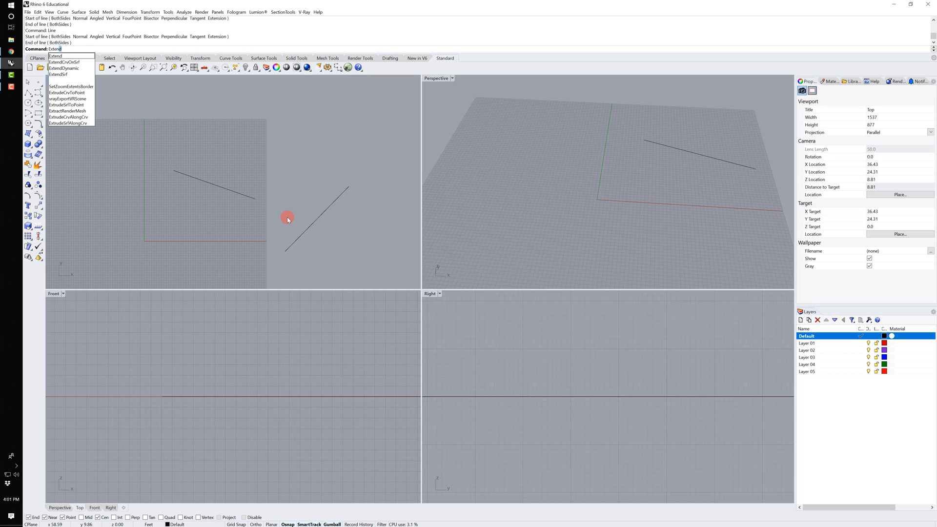
click(134, 68)
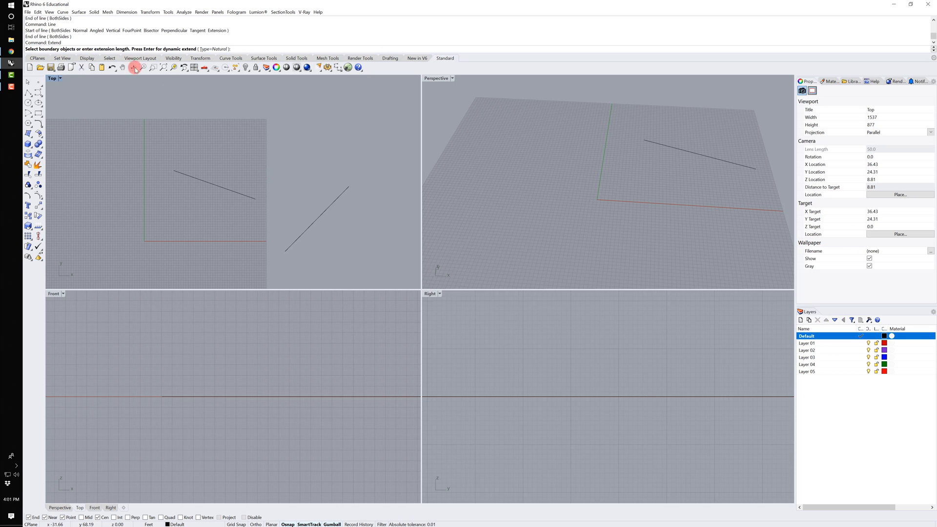
click(323, 213)
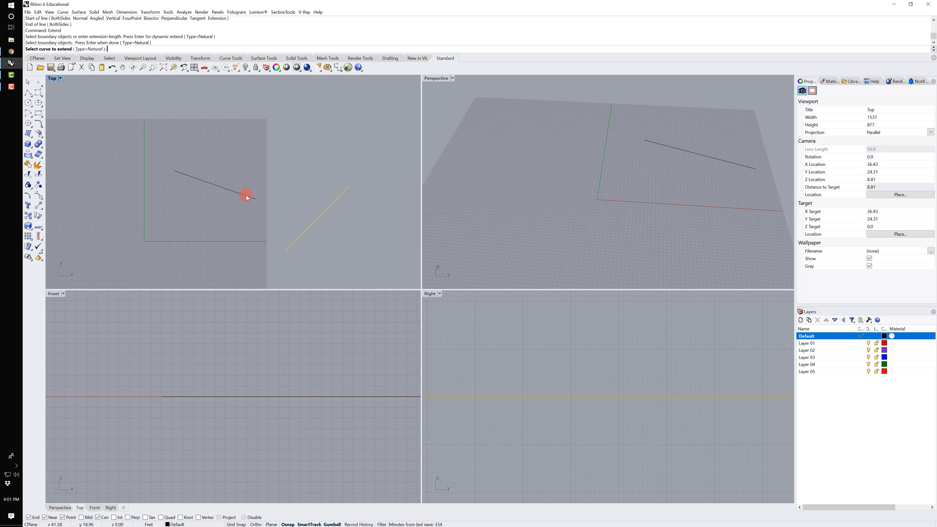
click(246, 196)
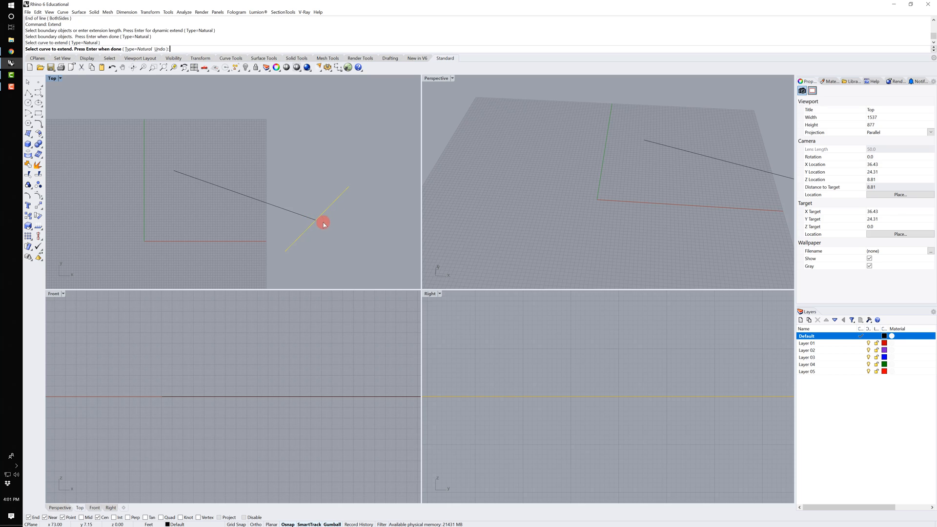
click(323, 216)
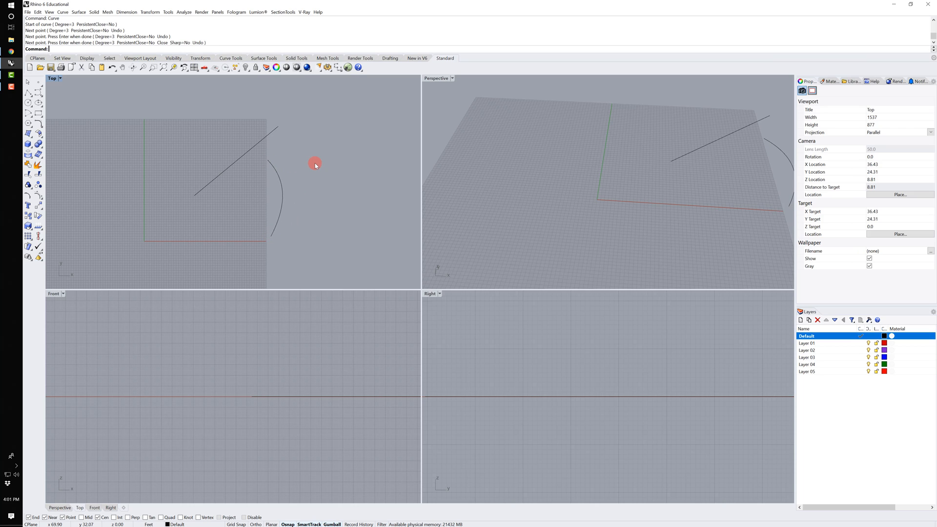
Fillet the arc and the straight line with radius 2 to round their corner
text(FilletEdge)
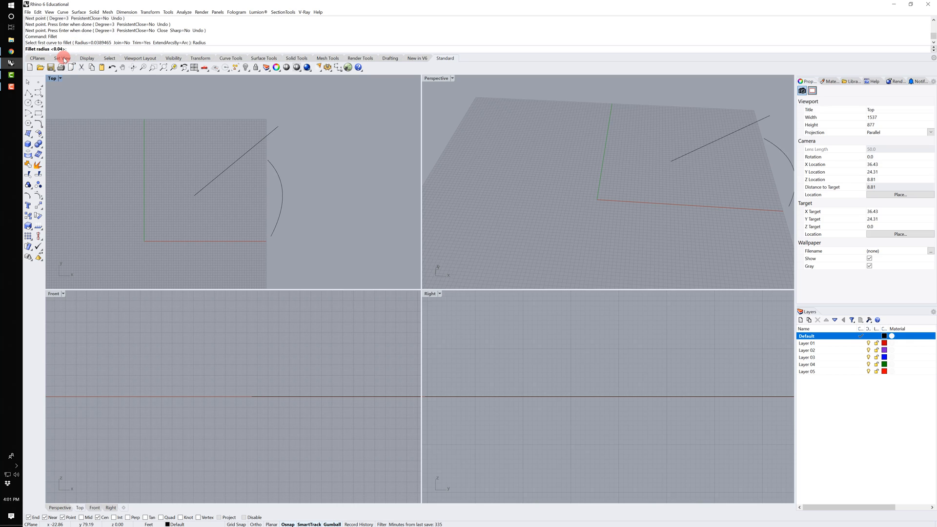
text(2)
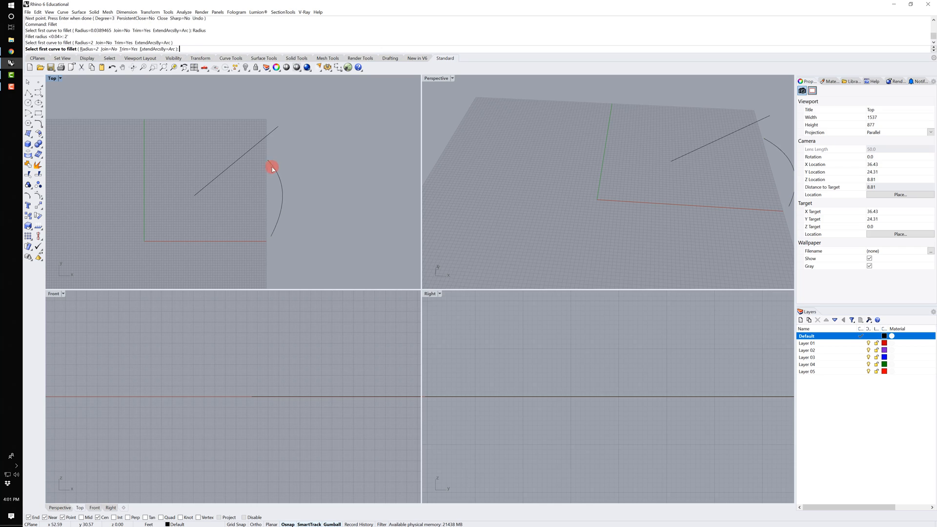
click(272, 167)
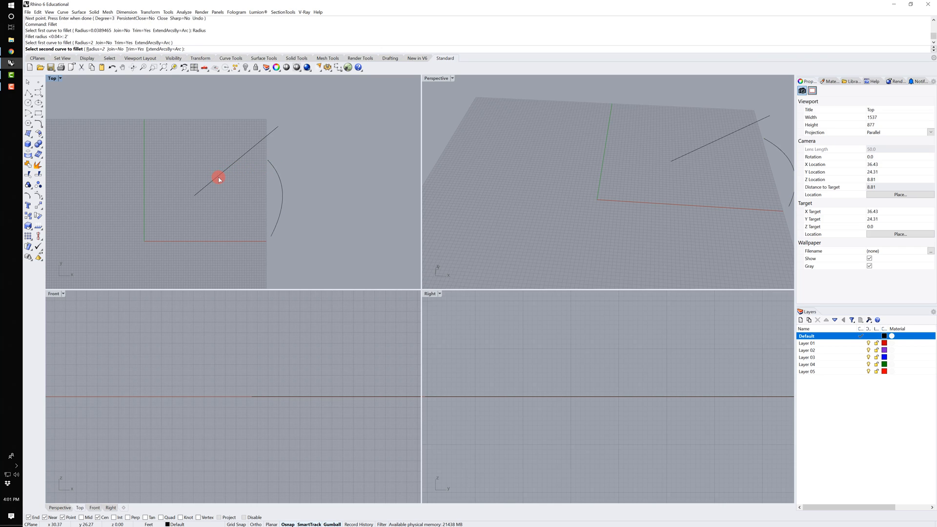
click(263, 160)
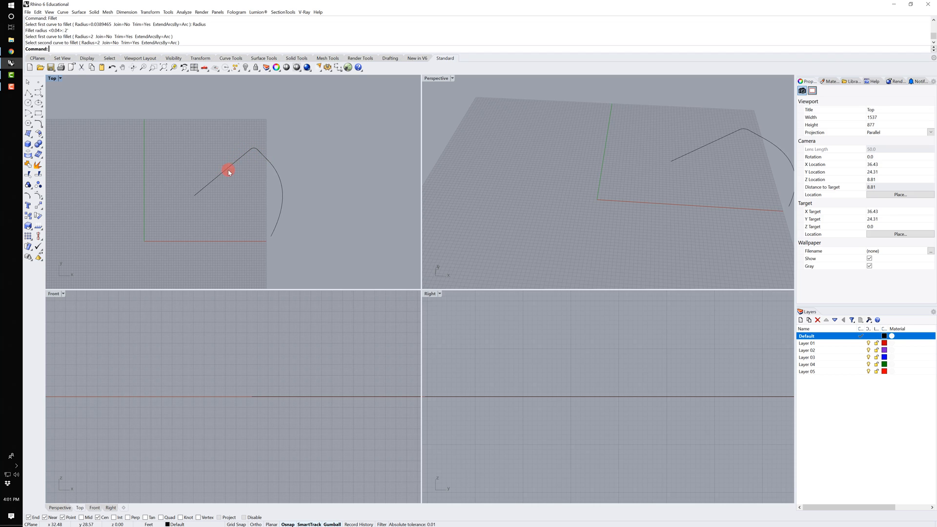
click(247, 162)
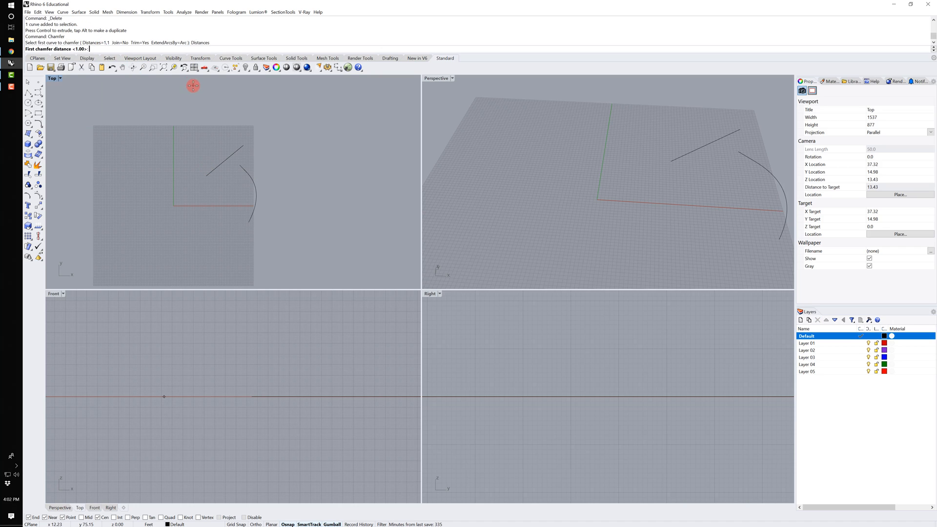
Chamfer the arc and line with distances 2,2, then join the three pieces into one open curve
text(2)
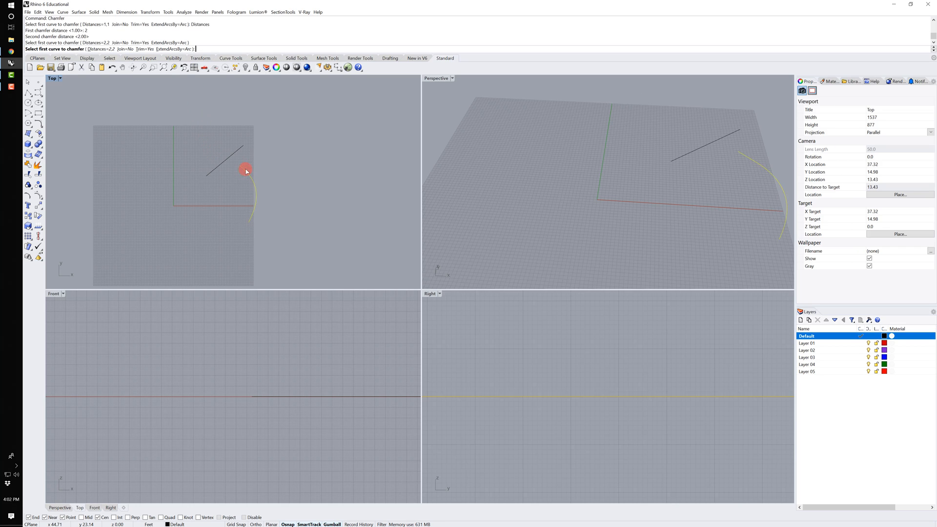
click(230, 164)
text(Join)
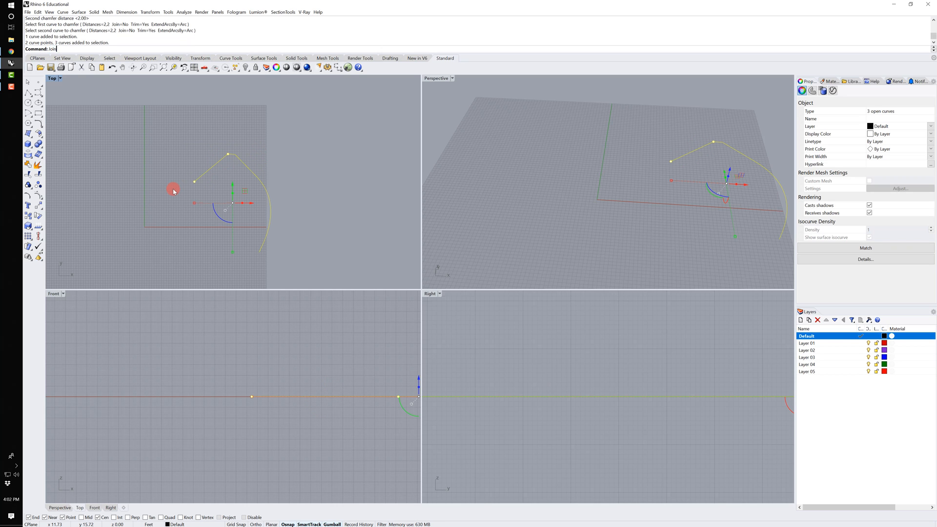
key(enter)
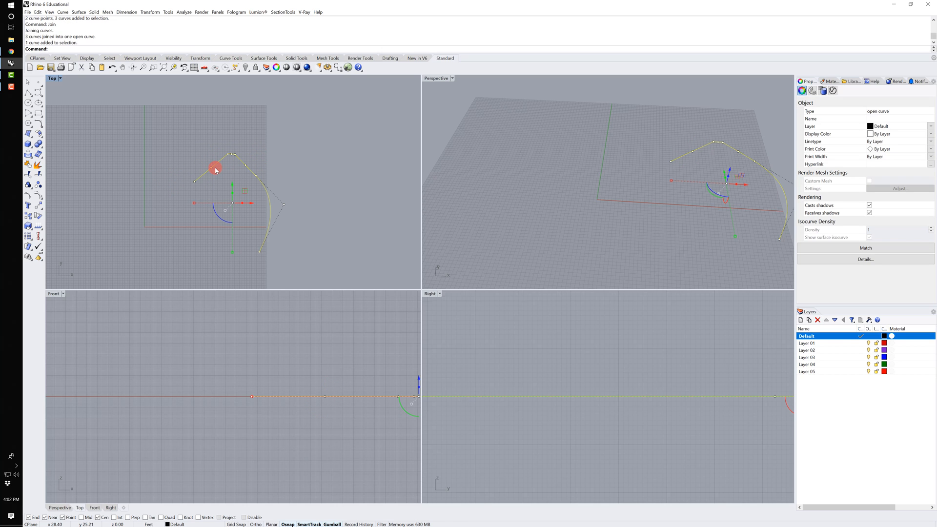